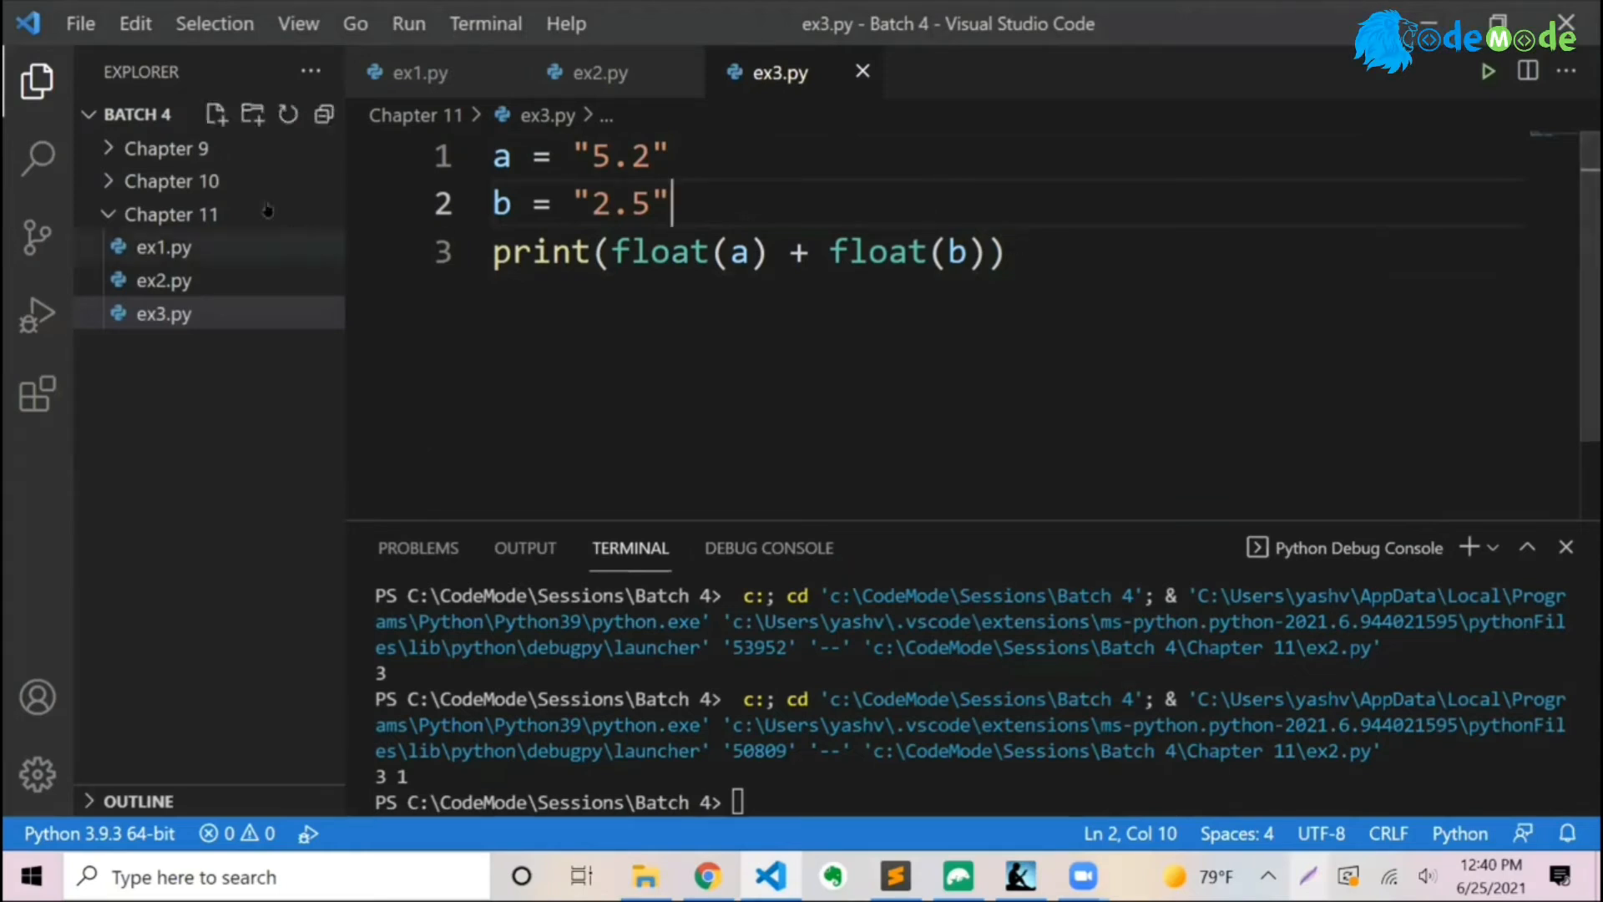
- Create a new empty file ex4.py in the Chapter 11 folder
{"action": "left_click", "coordinate": [215, 114]}
{"action": "type", "text": "ex4.py"}
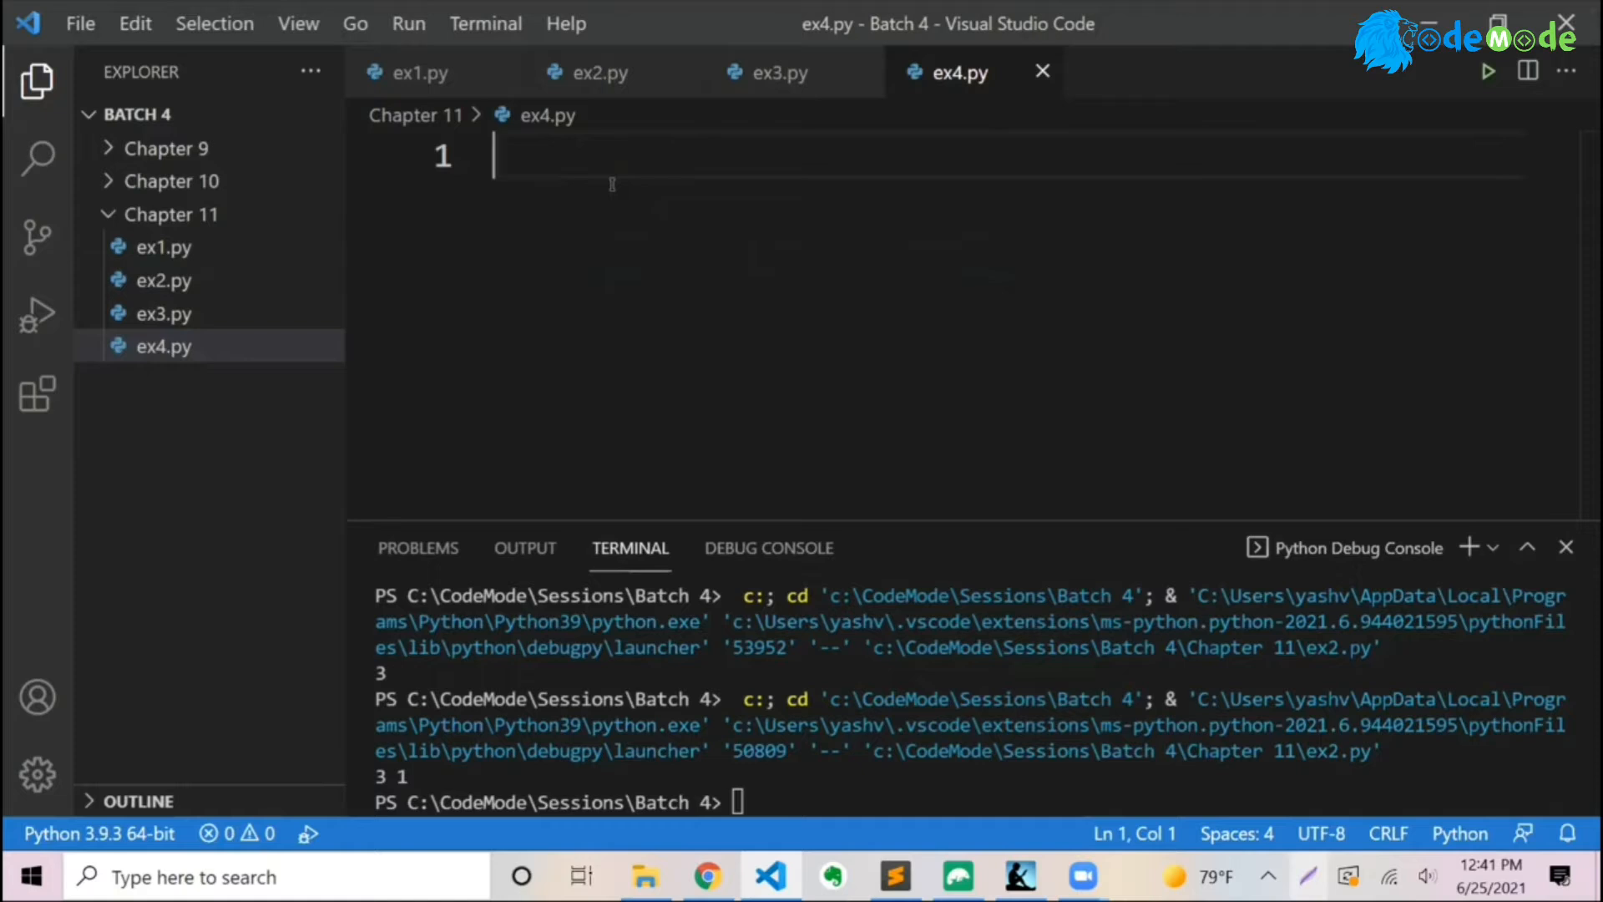
- Write line 1 as marks = [10, 14, 32, 6, 73, 9] and start a new line
{"action": "type", "text": "marks"}
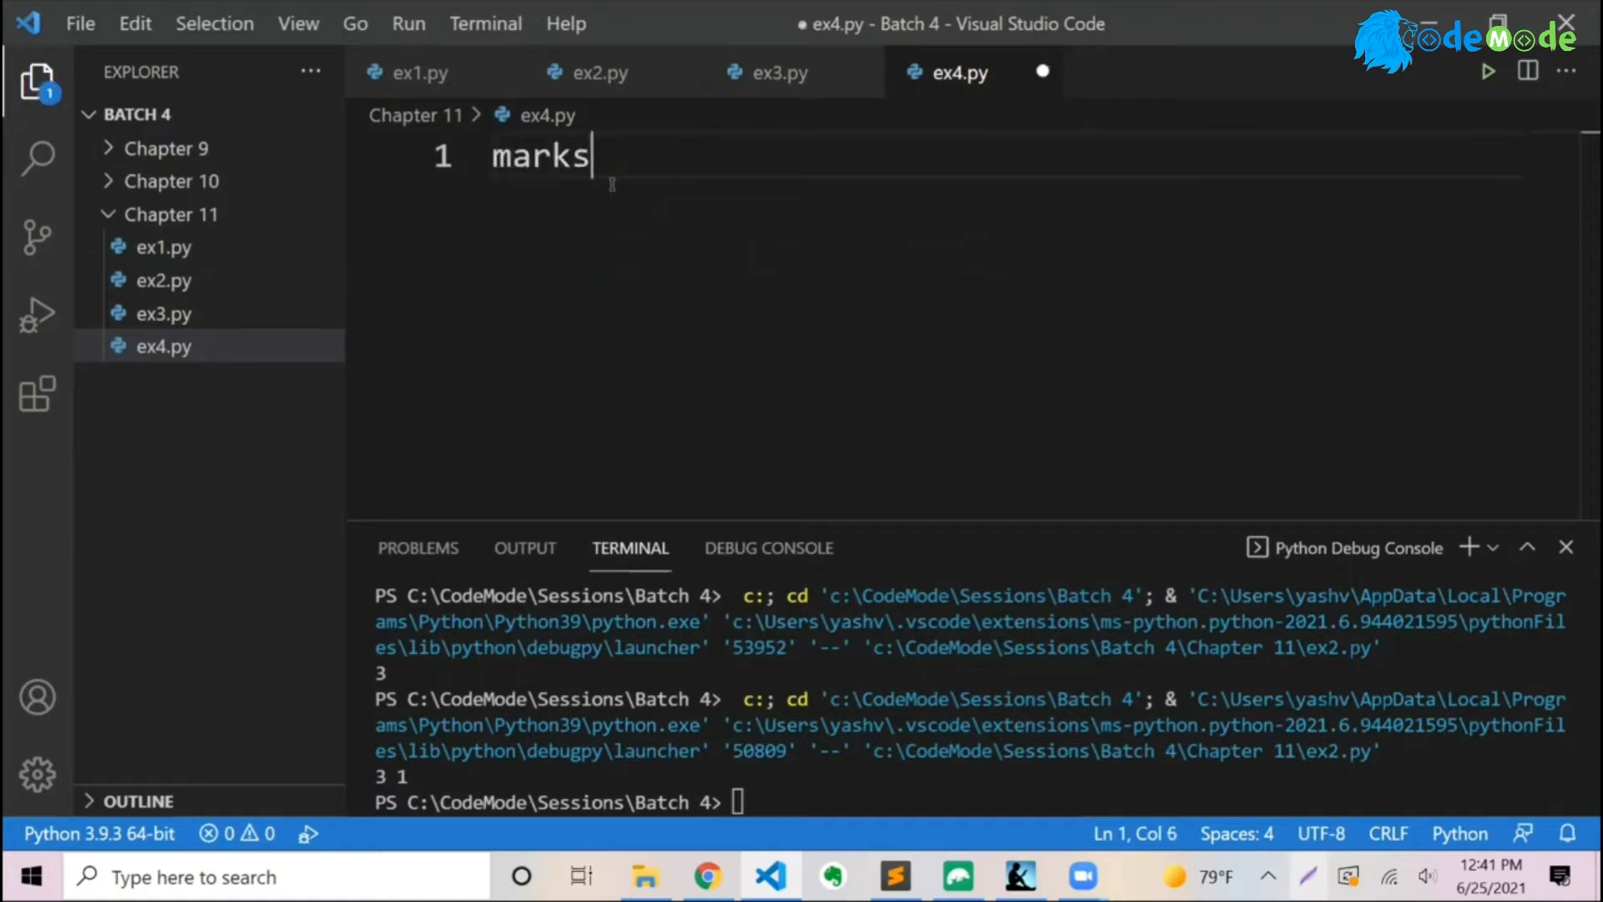
{"action": "type", "text": "= []"}
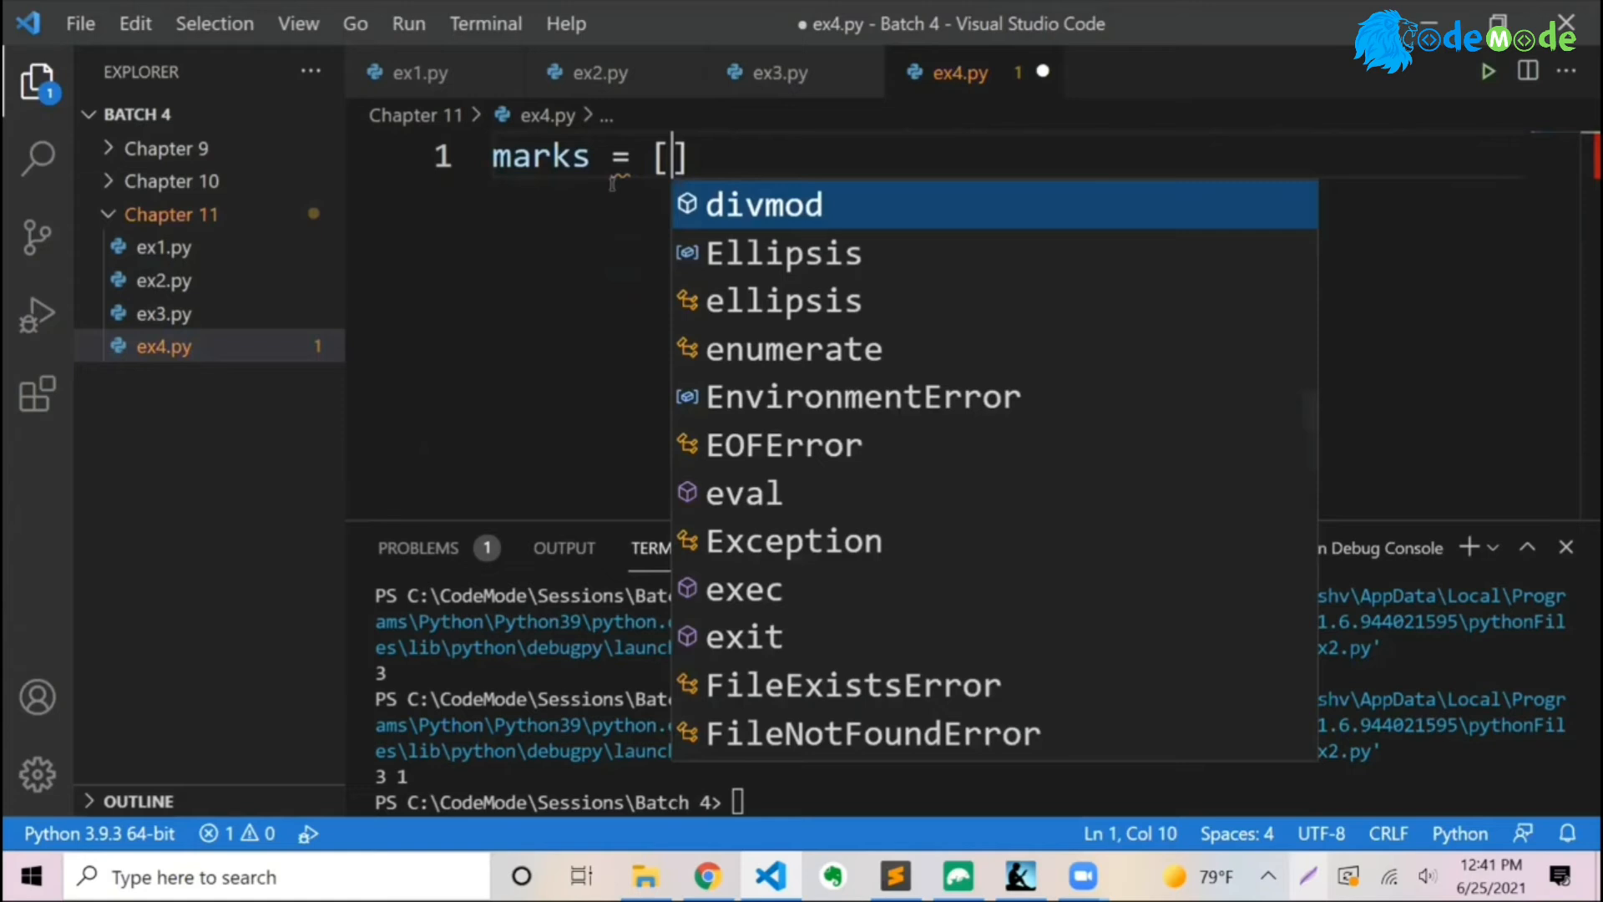
{"action": "key", "text": "Escape"}
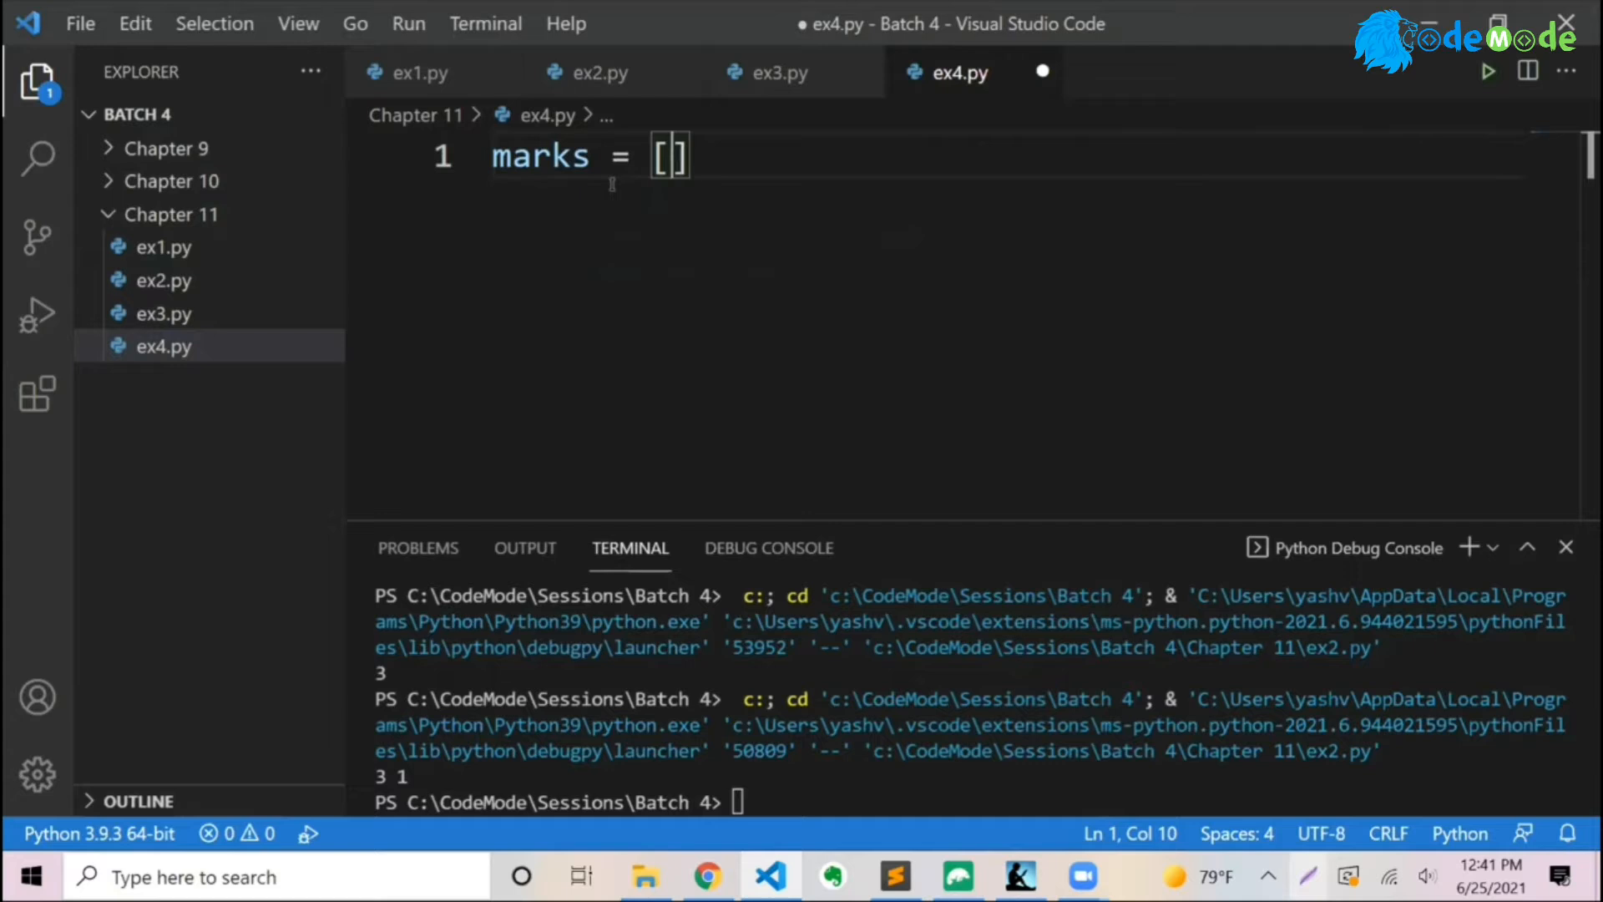
{"action": "type", "text": "10, 1"}
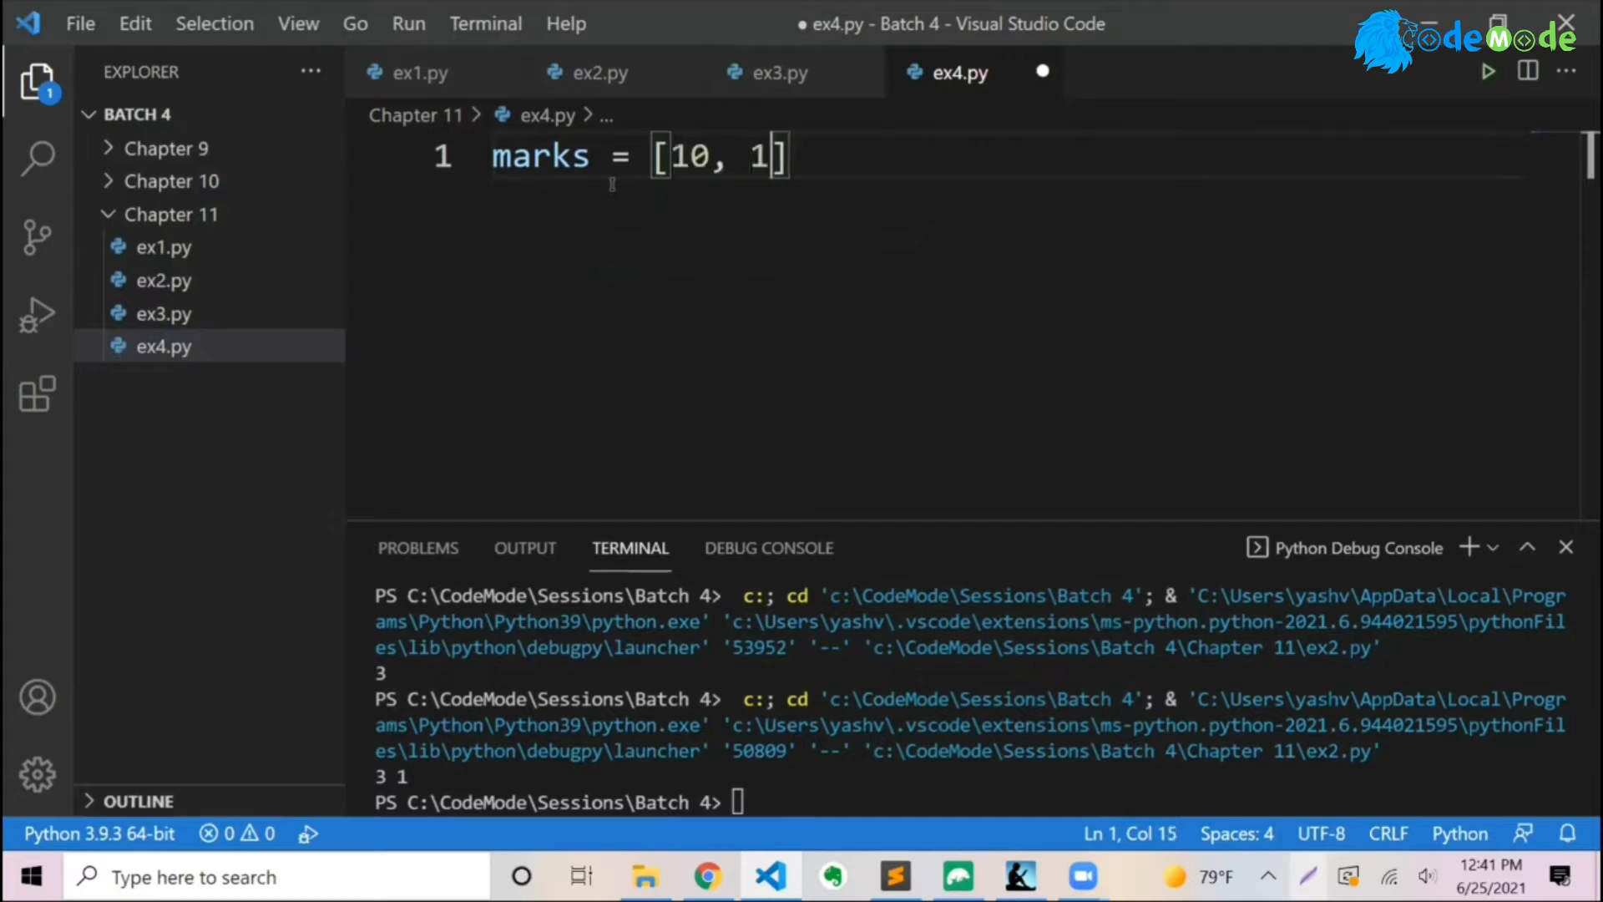
{"action": "type", "text": "4, 32,"}
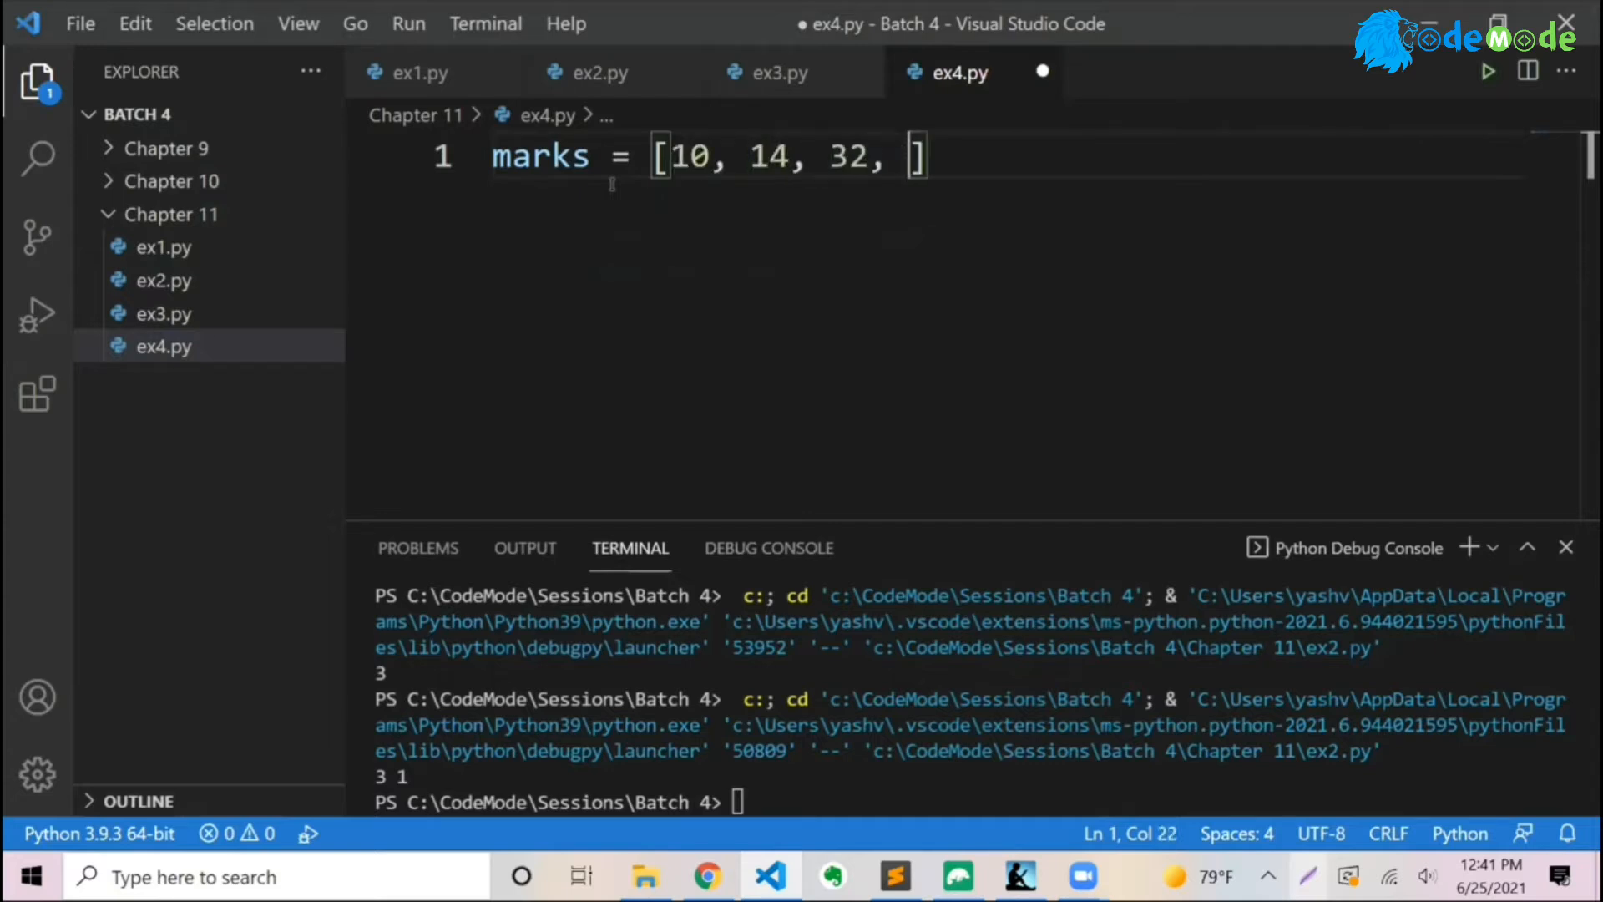
{"action": "type", "text": "6"}
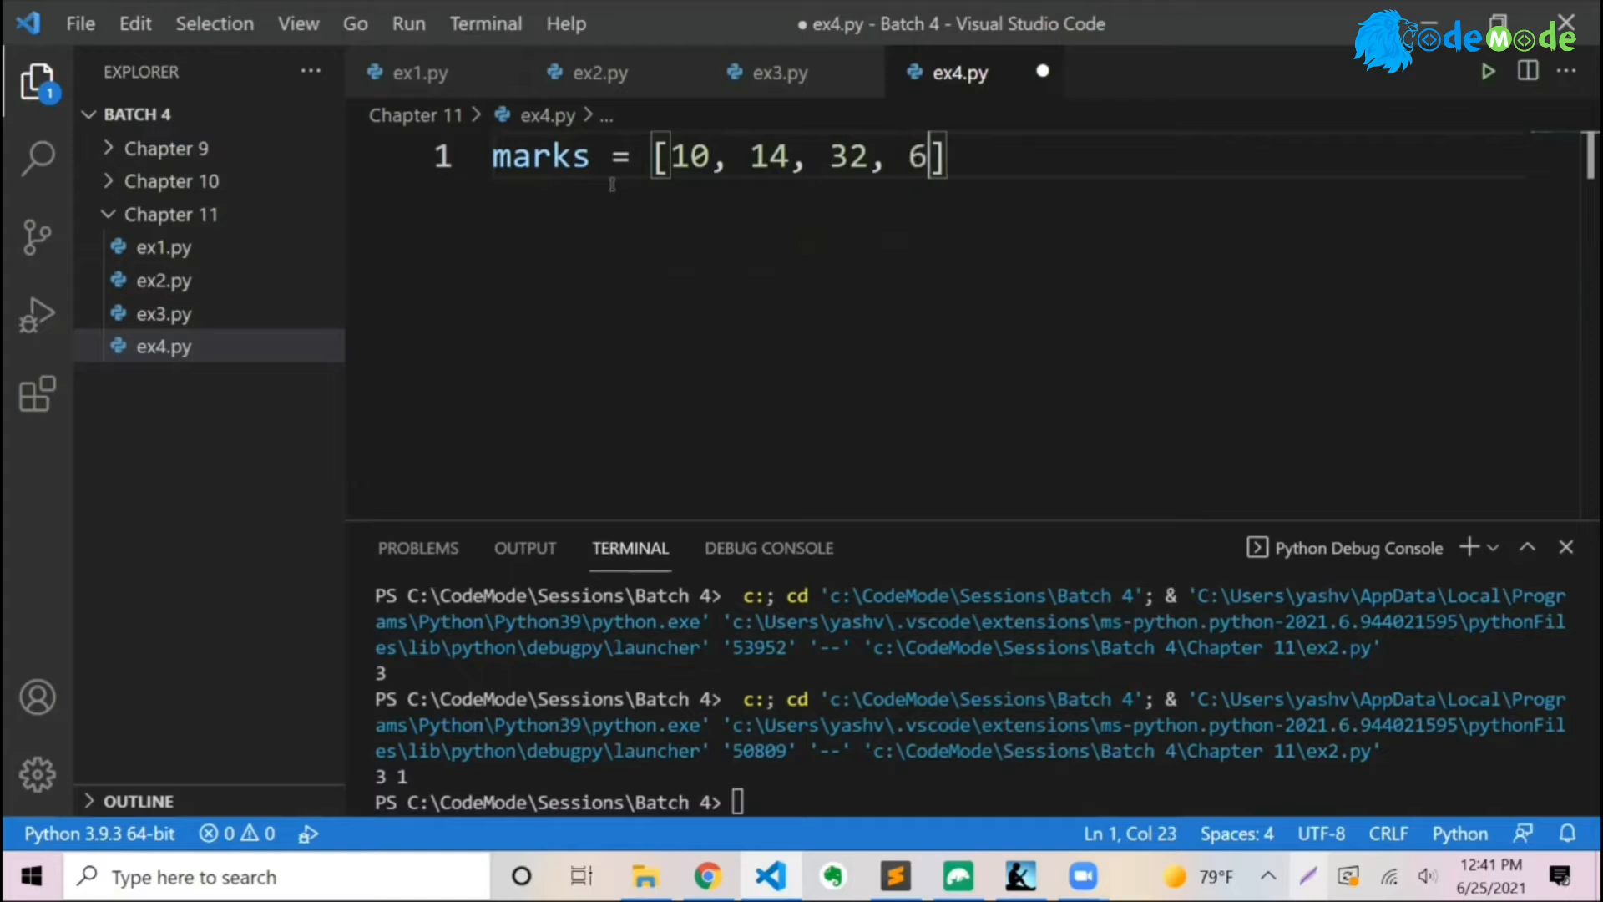
{"action": "type", "text": ", 73"}
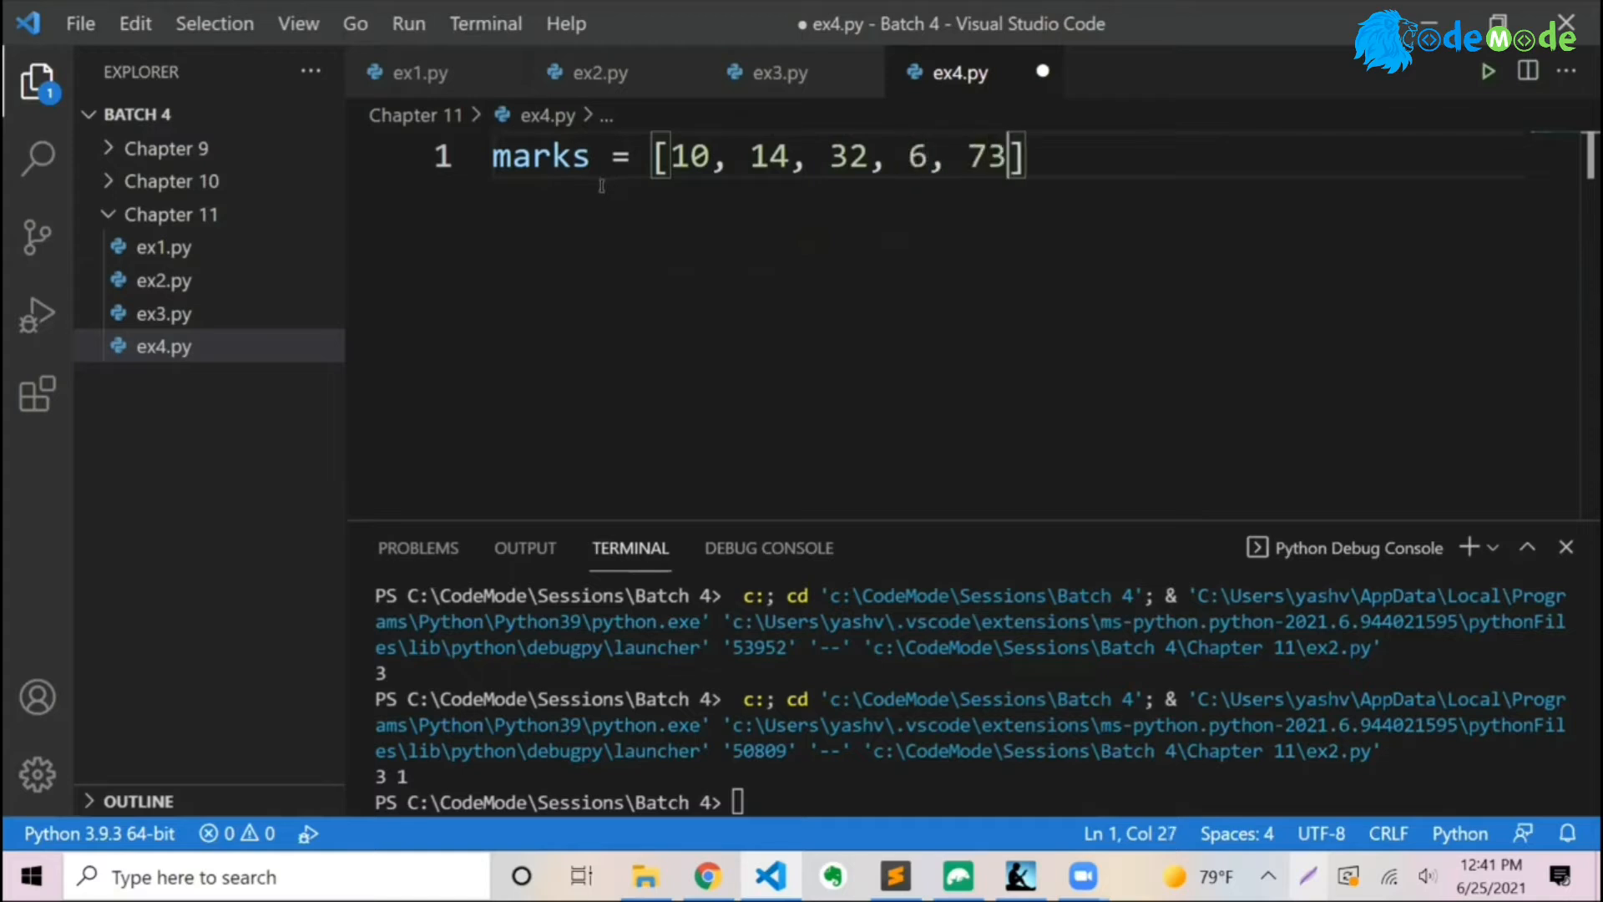
{"action": "type", "text": ", 9"}
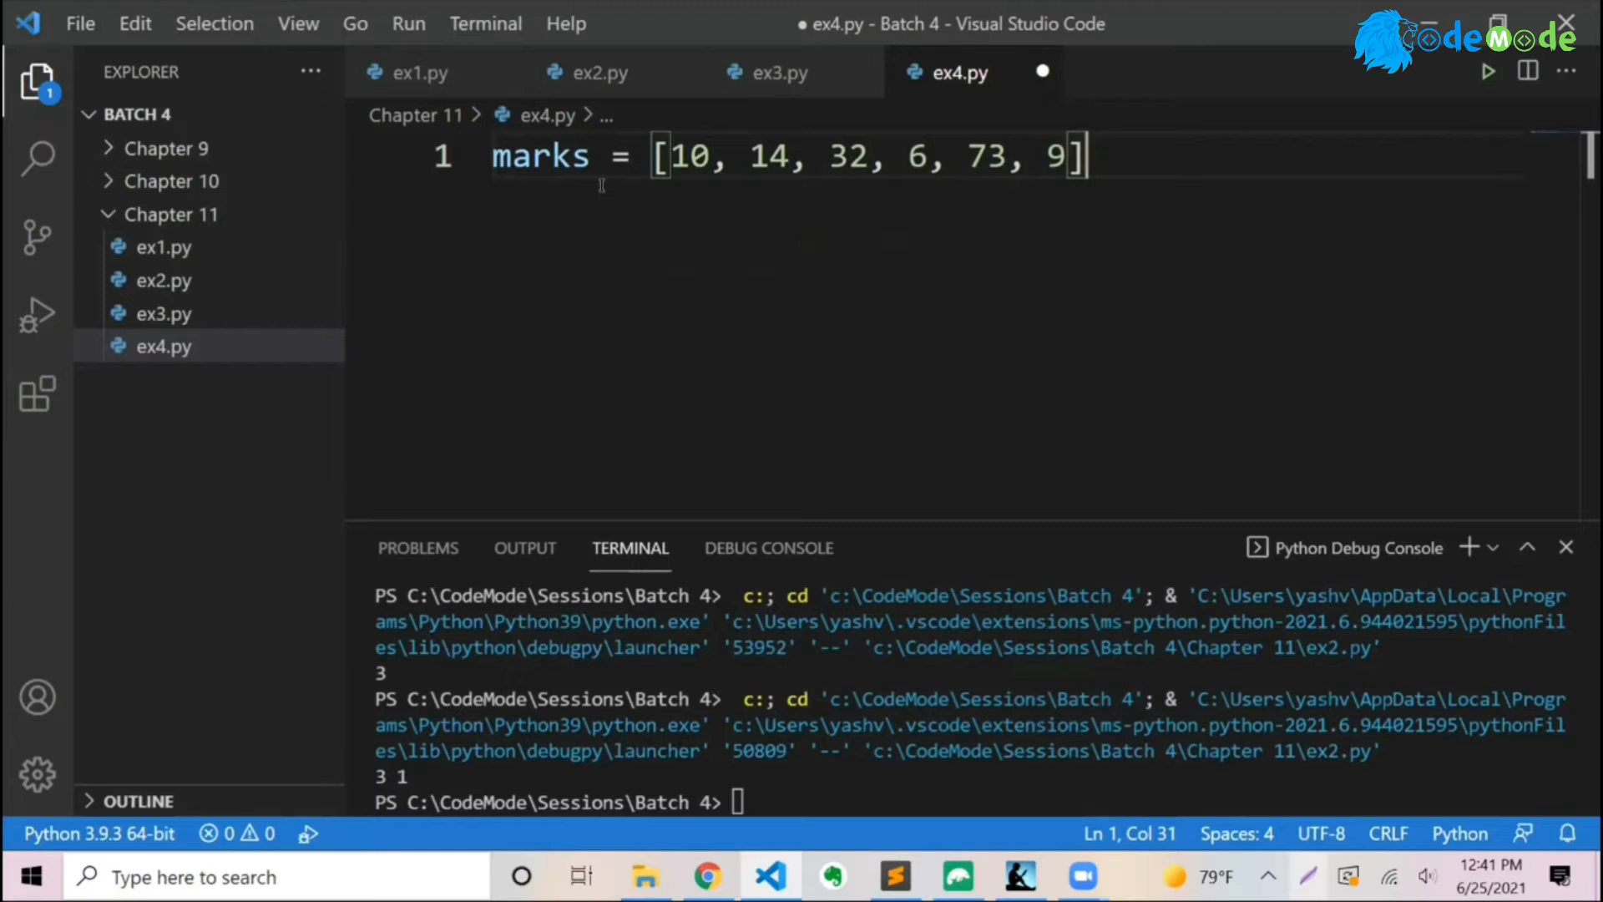
{"action": "key", "text": "Enter"}
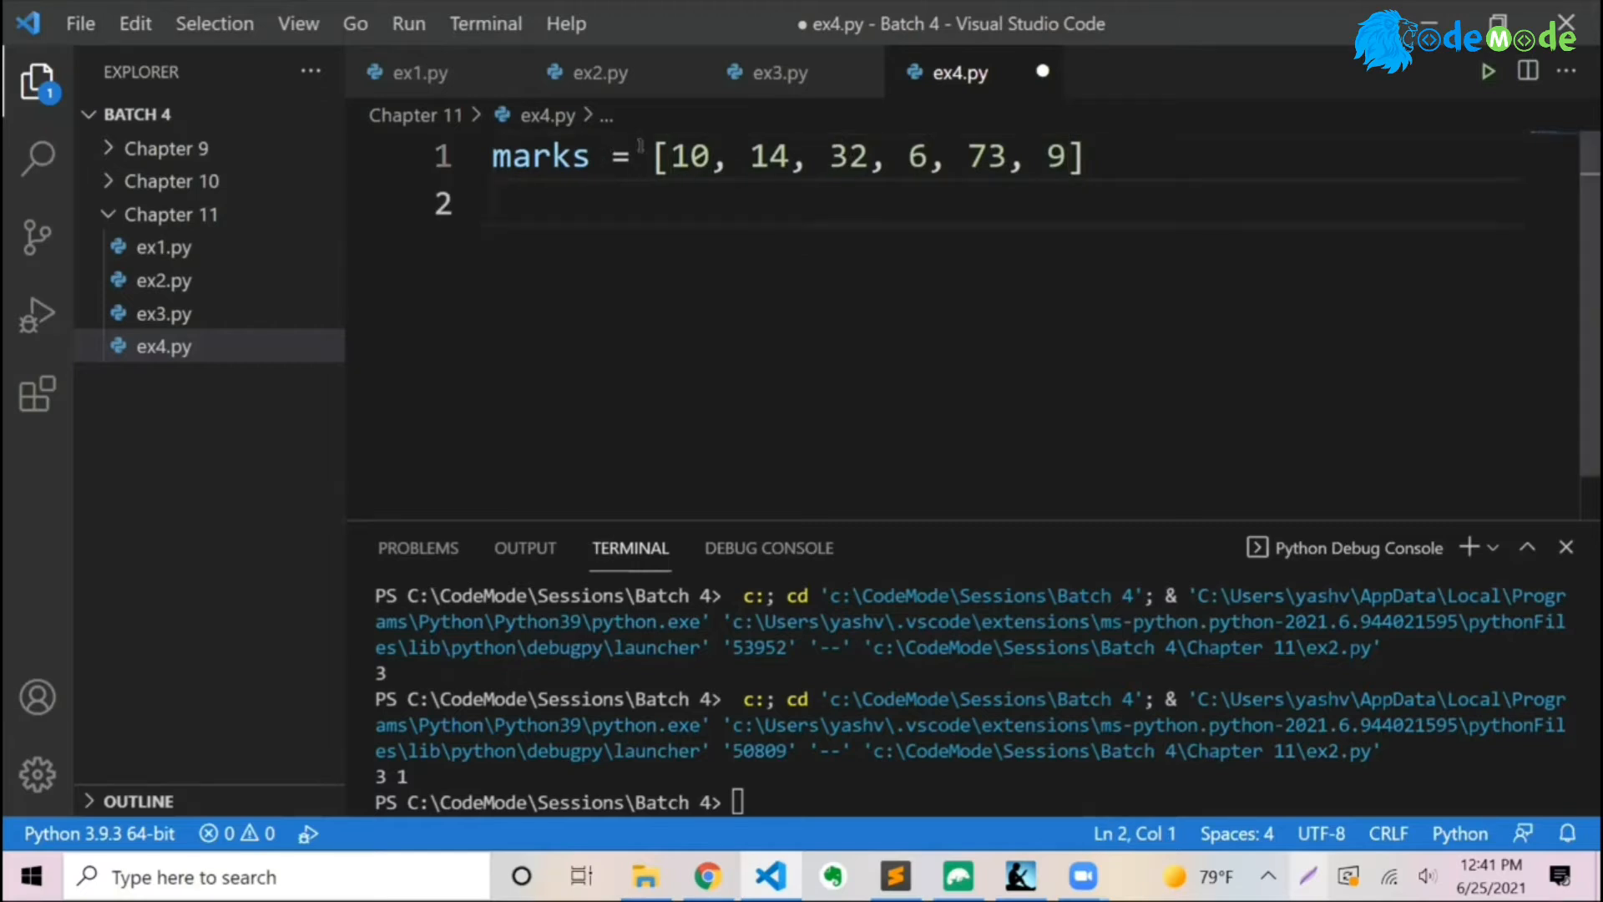
{"action": "mouse_move", "coordinate": [1027, 266]}
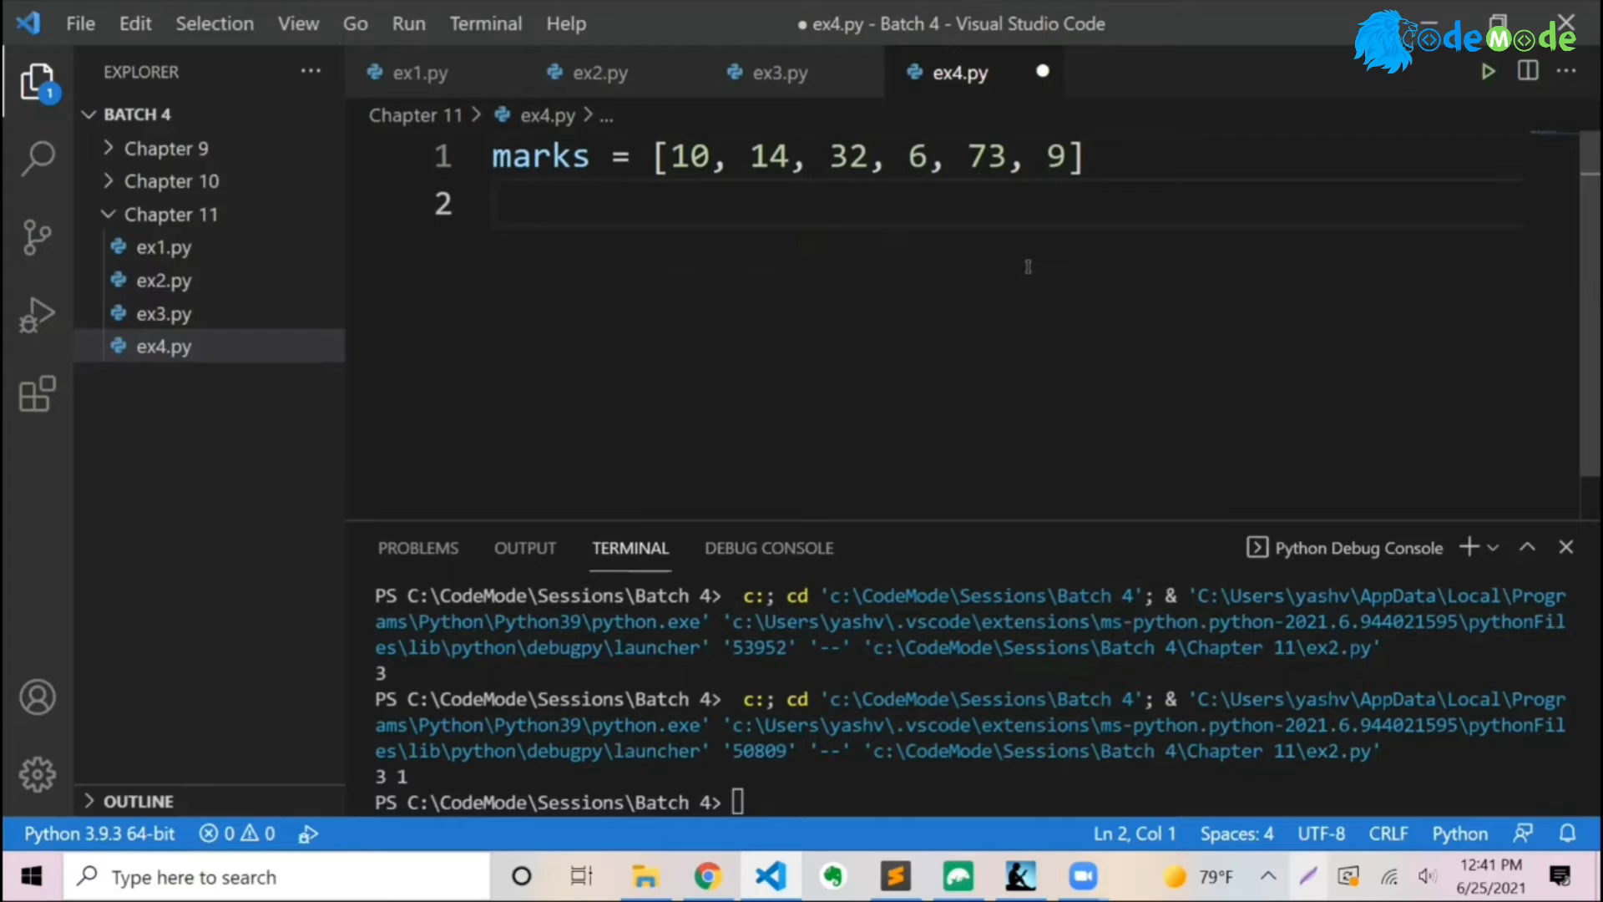
- Add m = max(marks) and print(m), run the file to get 73, then begin inlining the list
{"action": "type", "text": "print"}
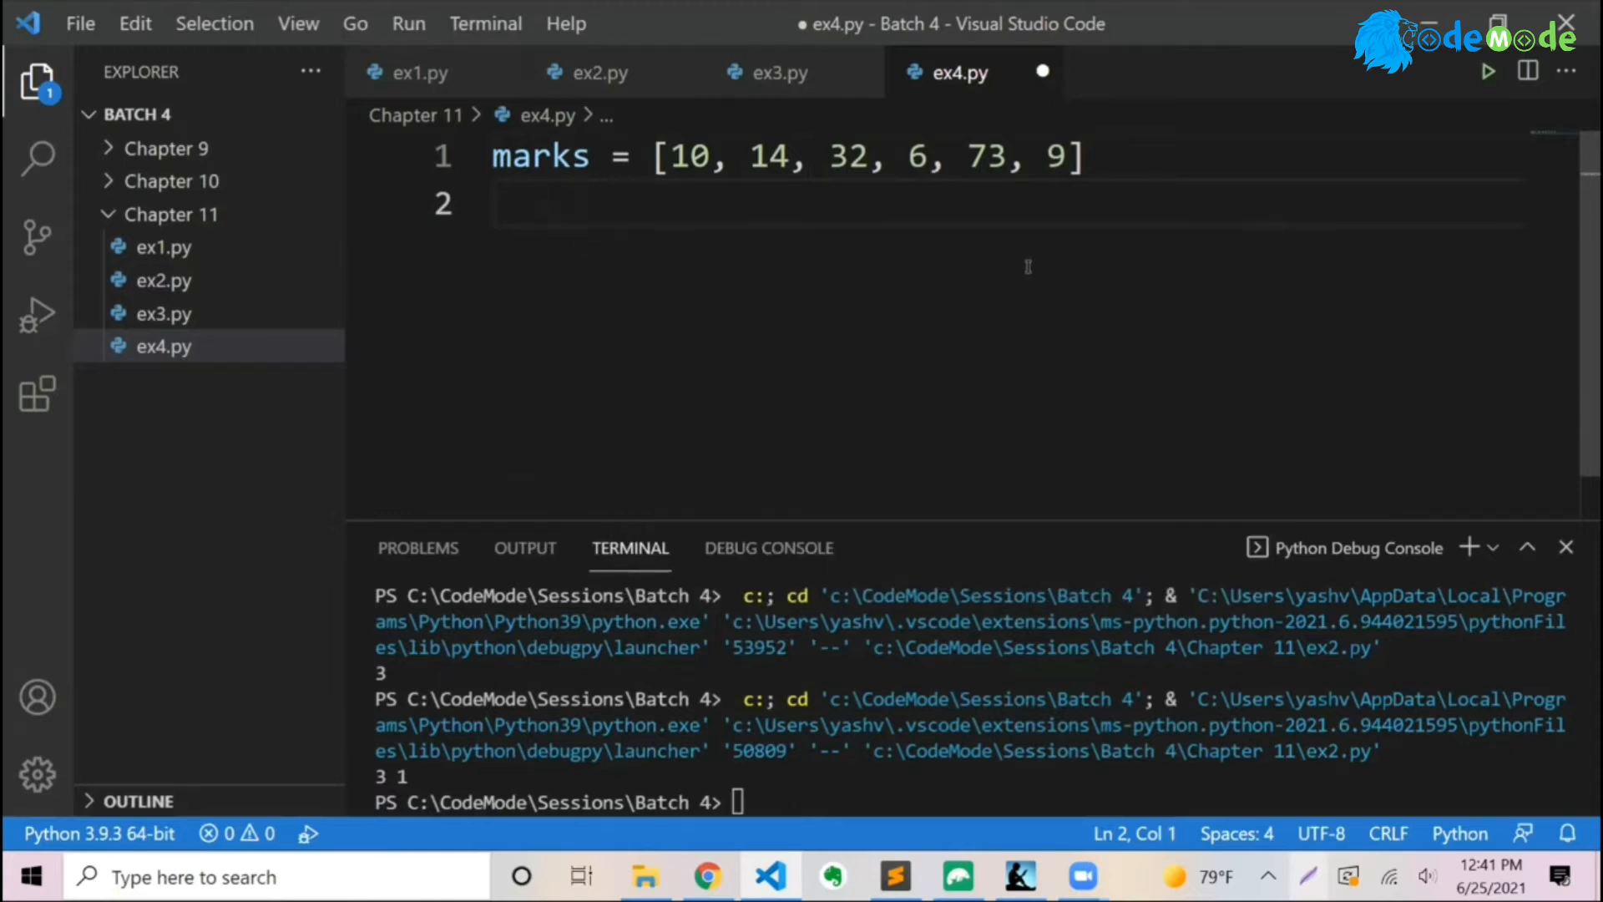
{"action": "type", "text": "m ="}
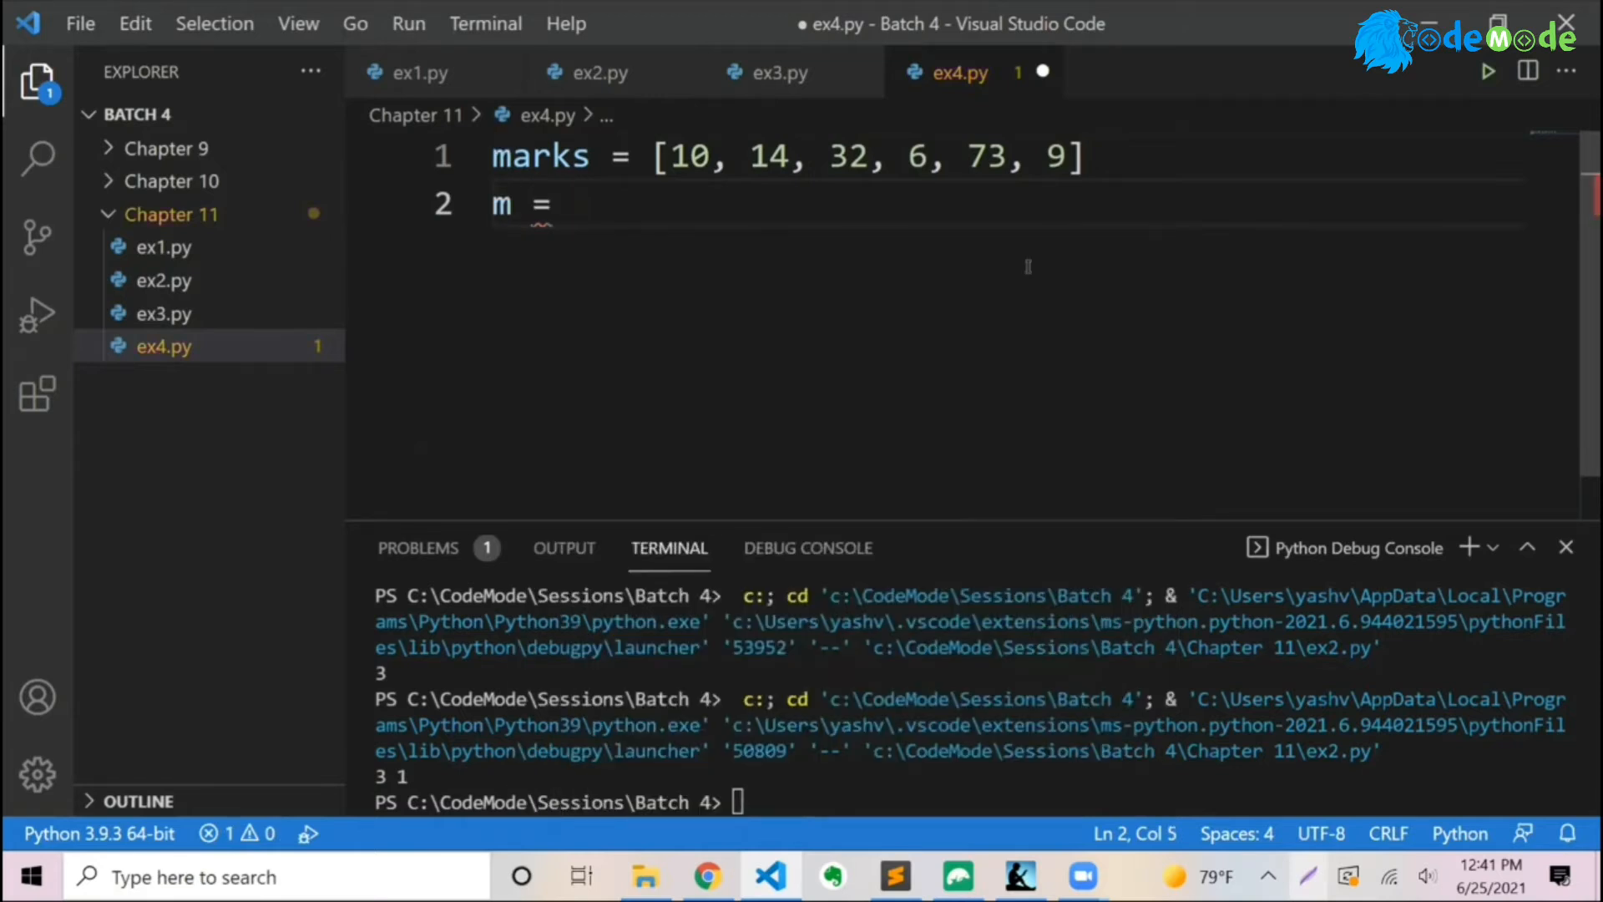
{"action": "type", "text": "max("}
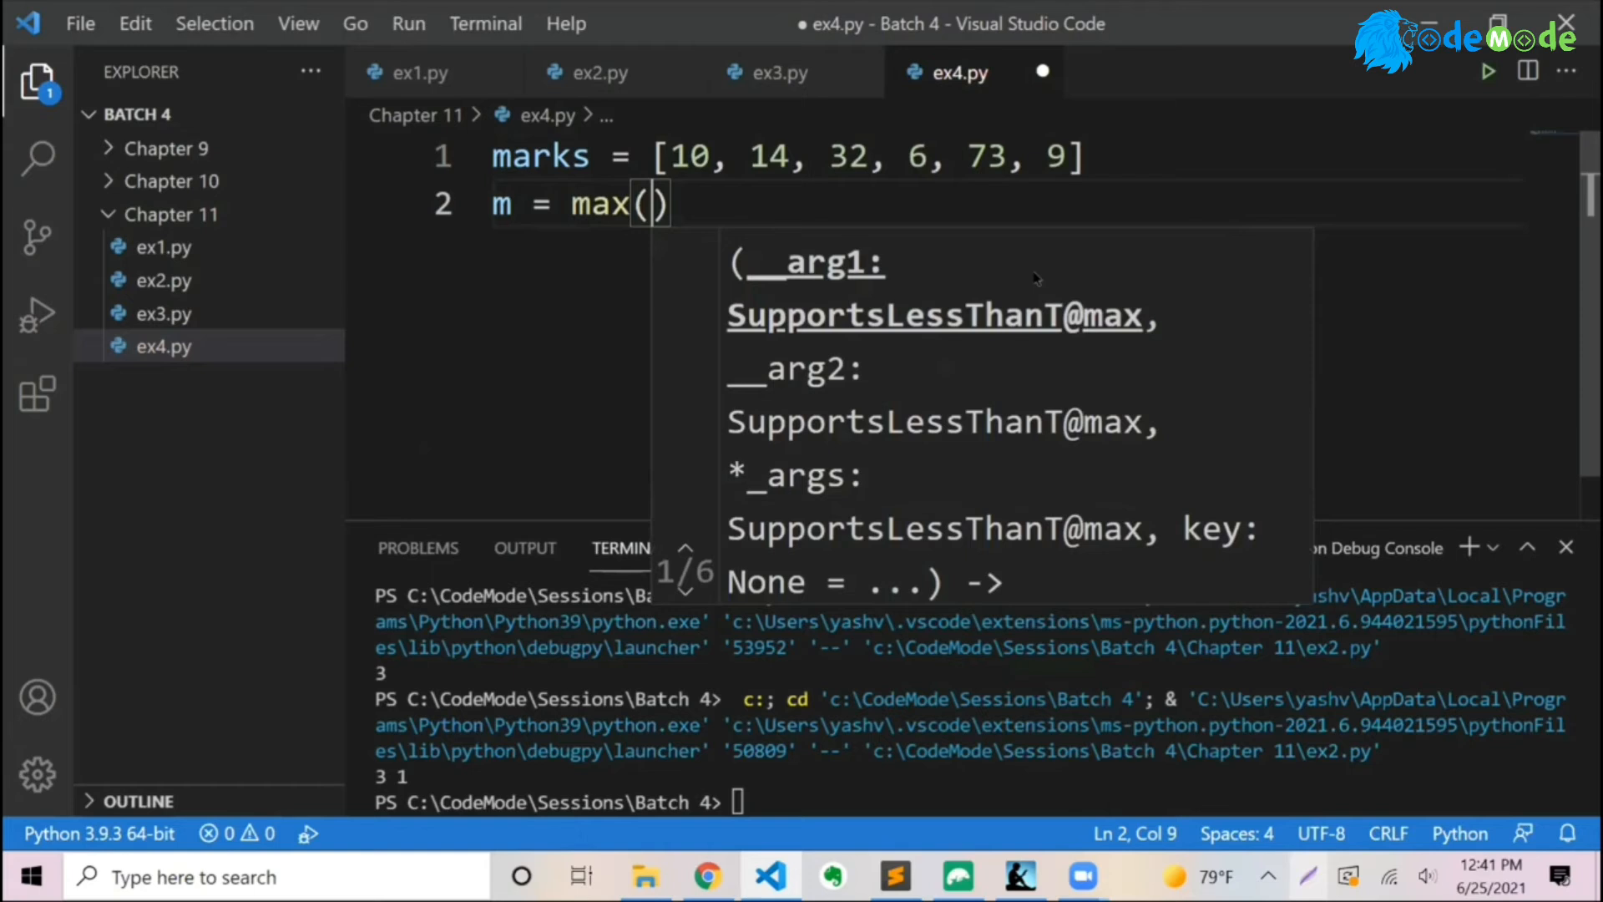
{"action": "type", "text": "marks"}
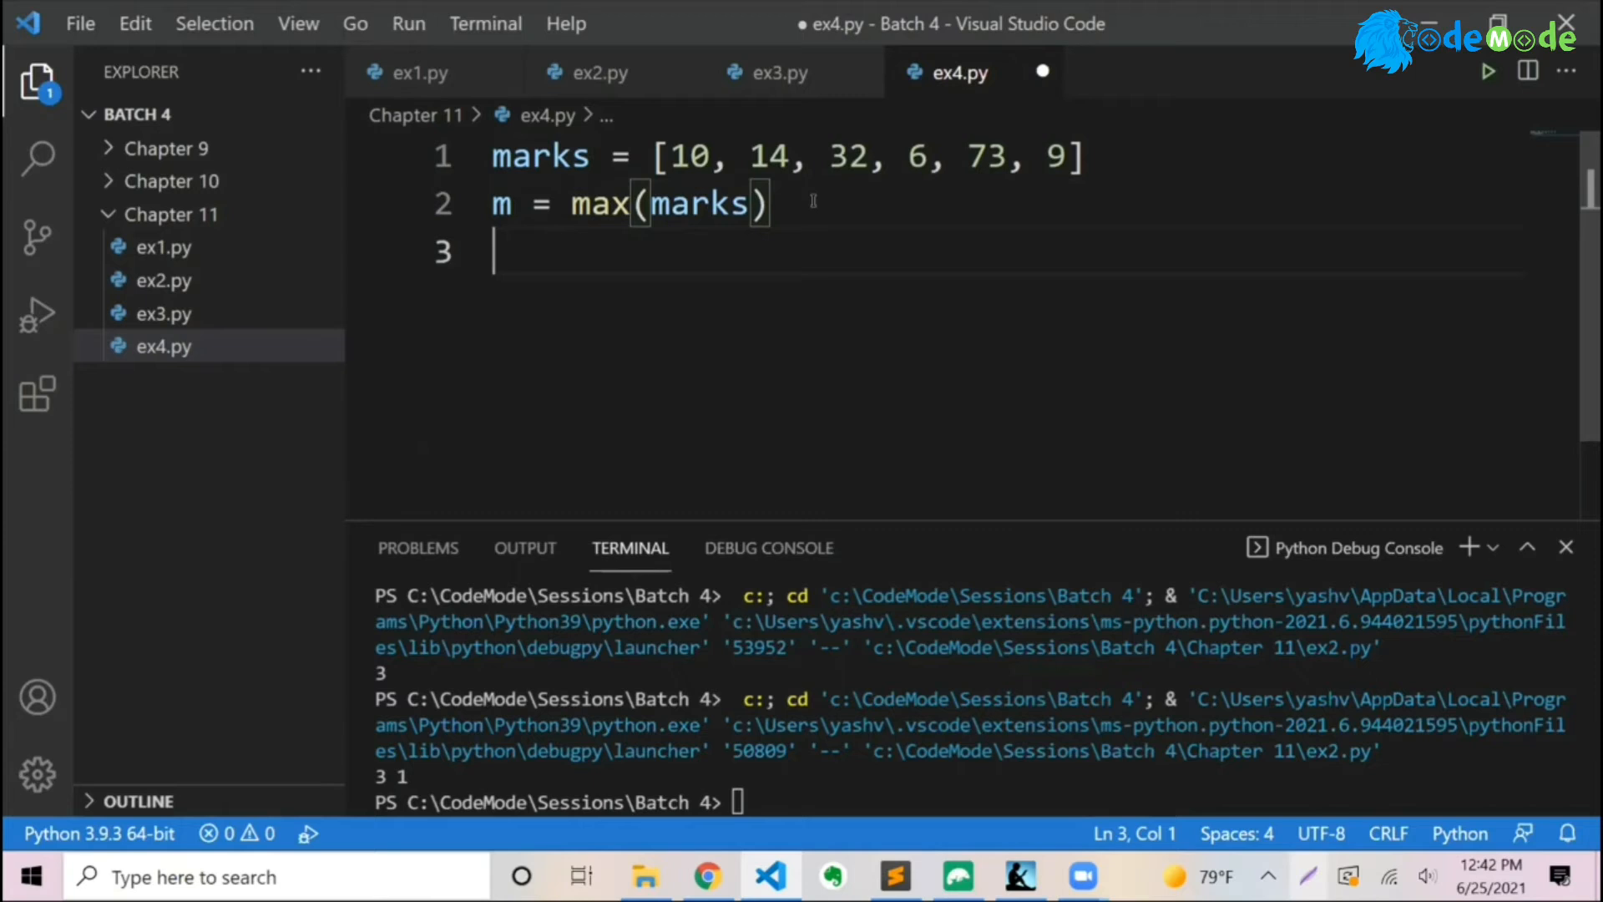
{"action": "type", "text": "print(m"}
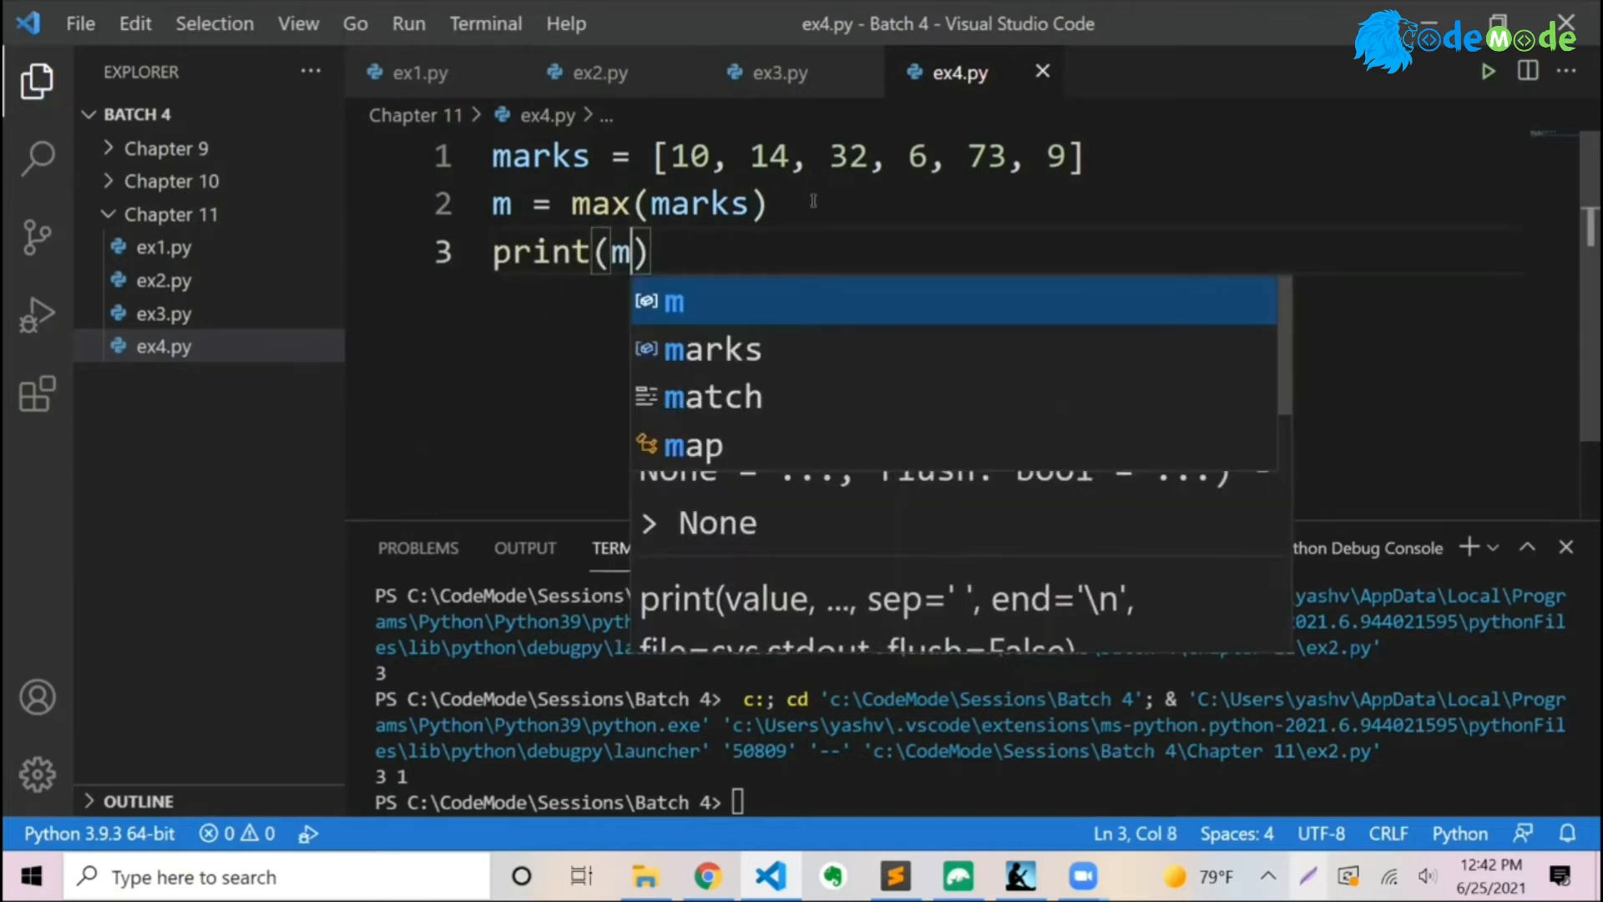
{"action": "left_click", "coordinate": [1486, 72]}
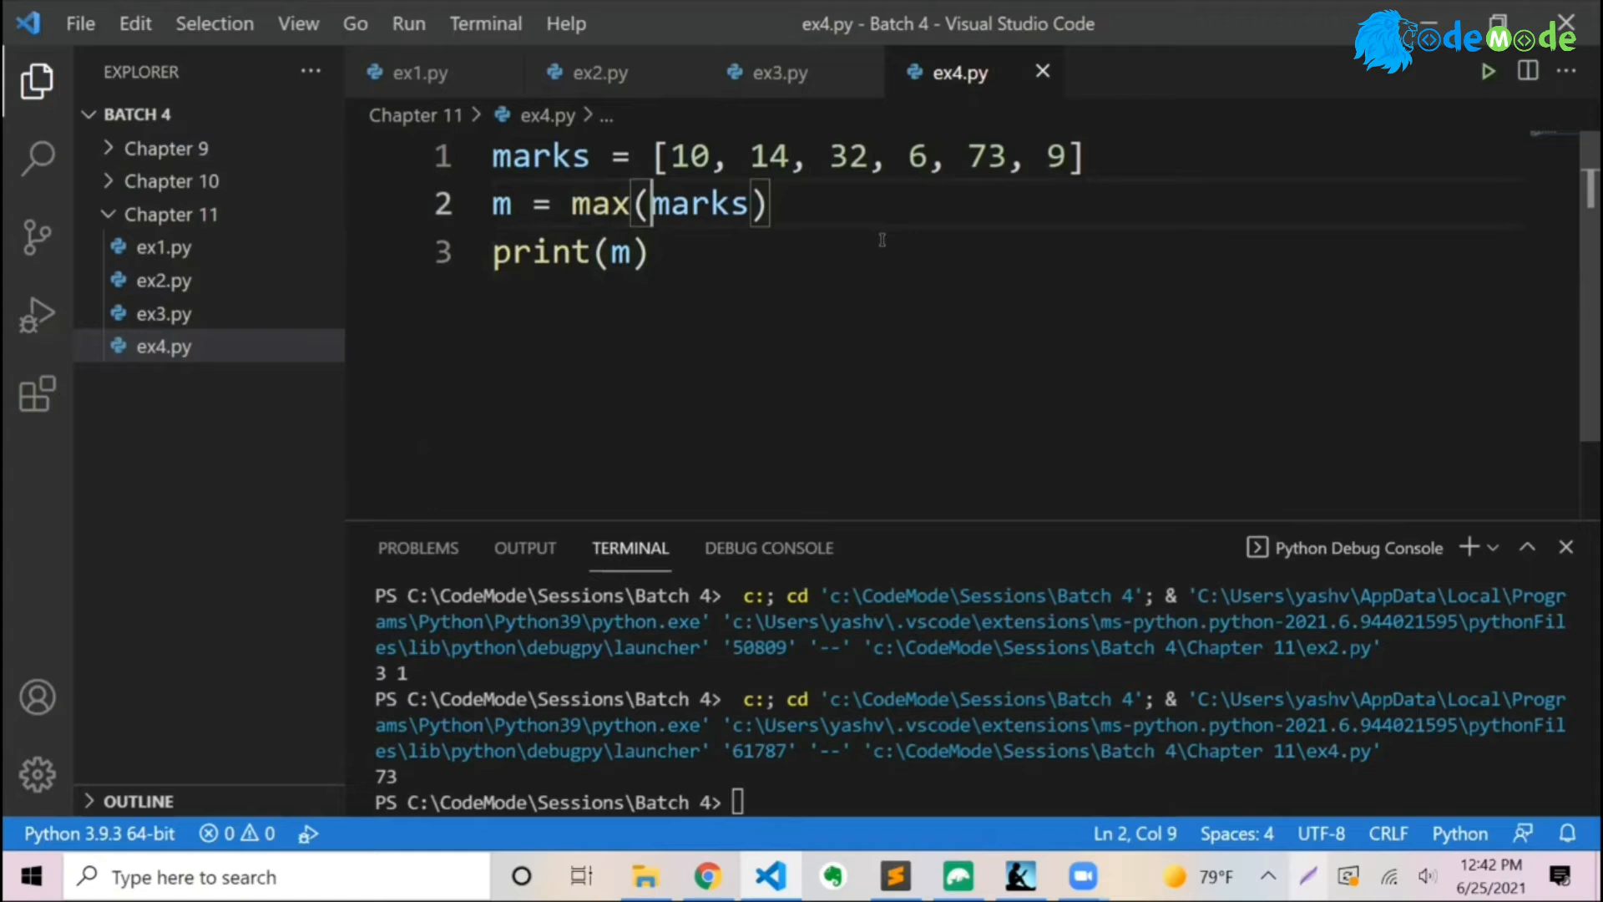
{"action": "key", "text": "Backspace"}
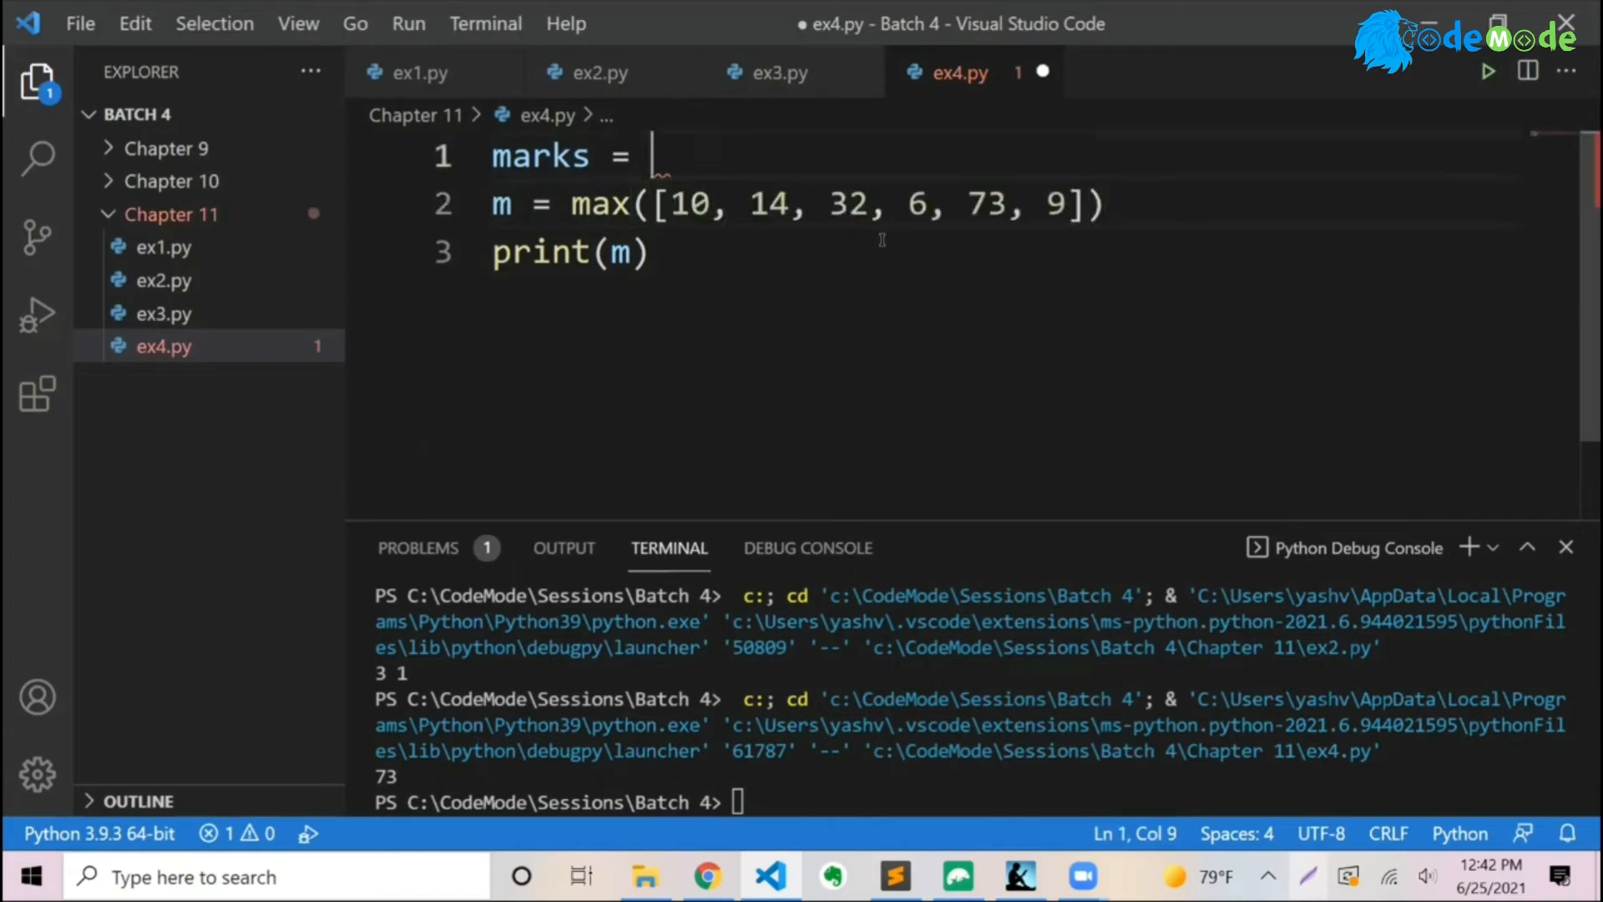
- Comment out the leftover marks line and run the inlined-list version, which also prints 73
{"action": "key", "text": "ctrl+/"}
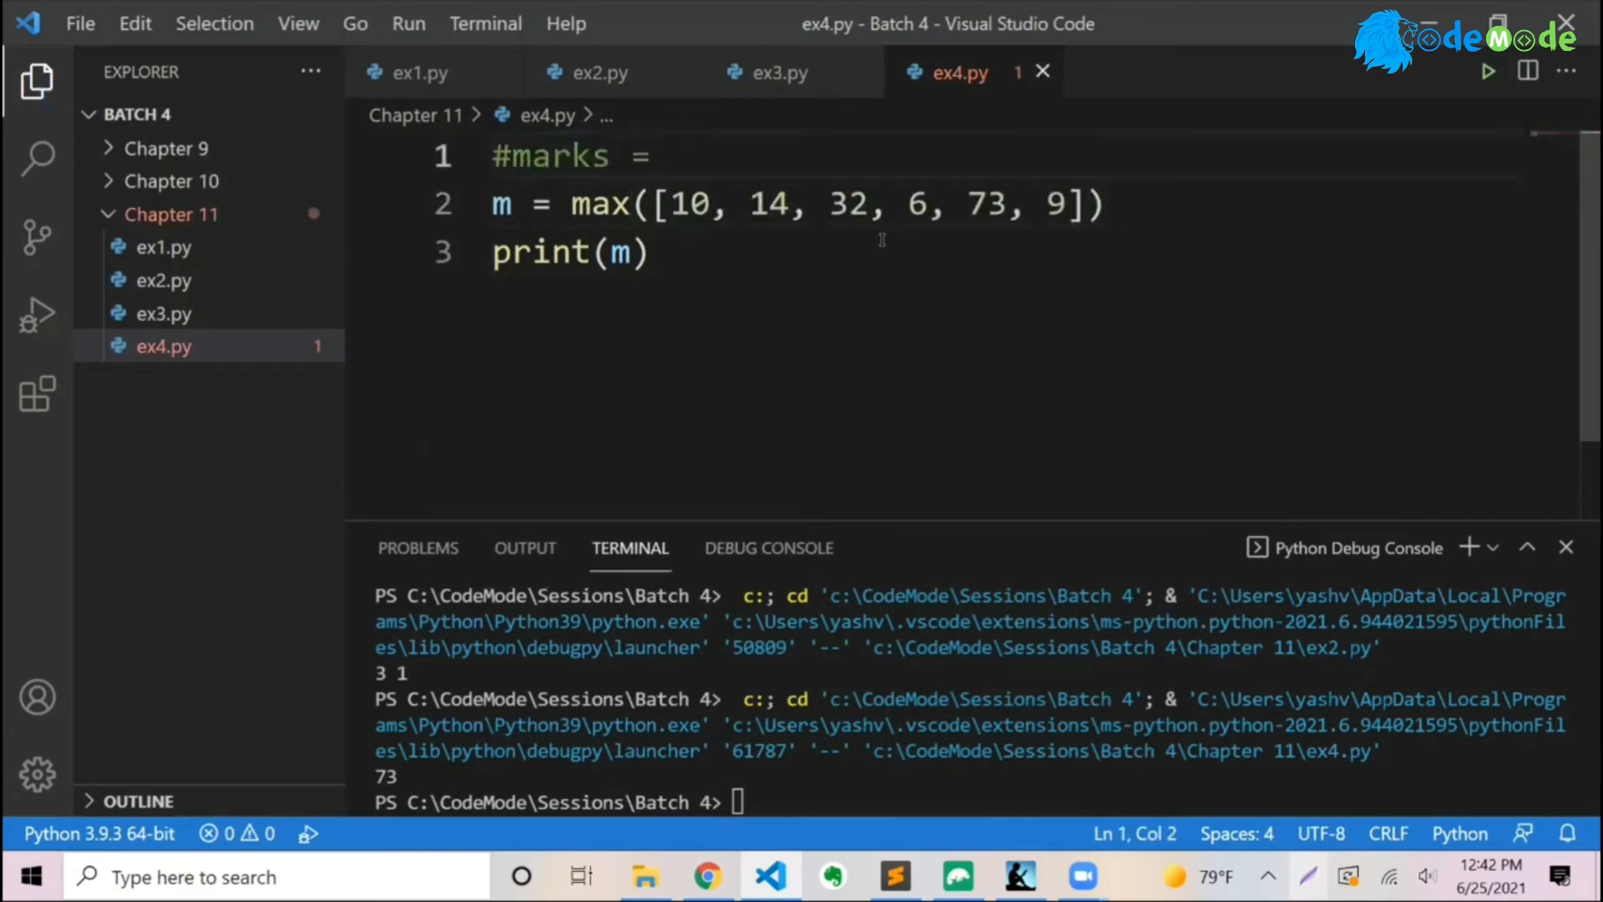
{"action": "left_click", "coordinate": [649, 252]}
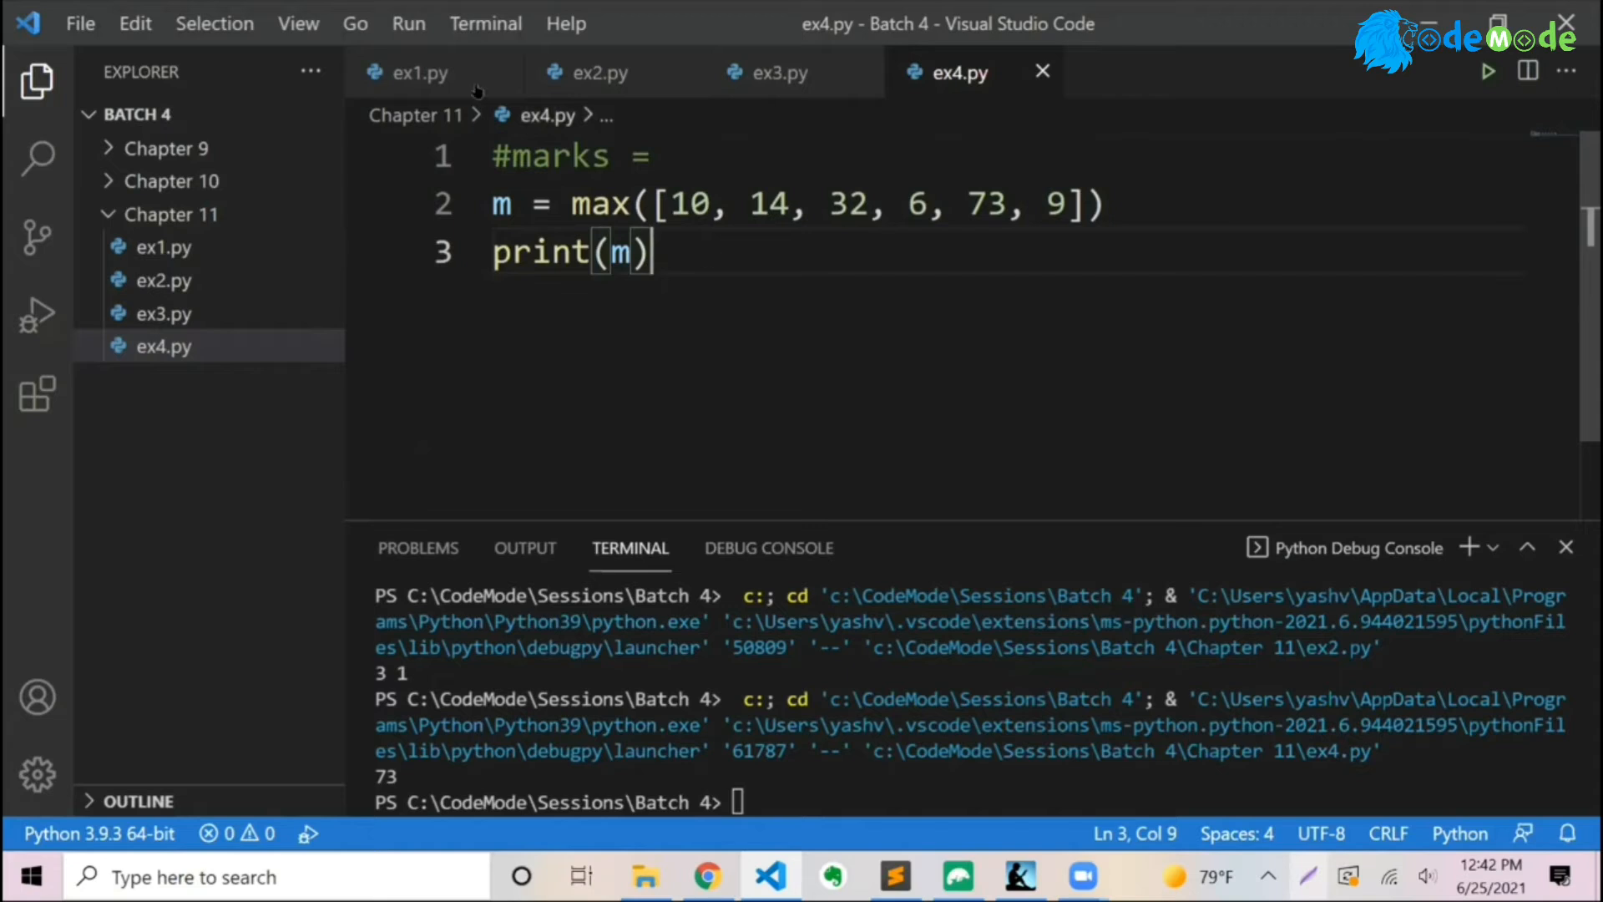
{"action": "left_click", "coordinate": [1486, 70]}
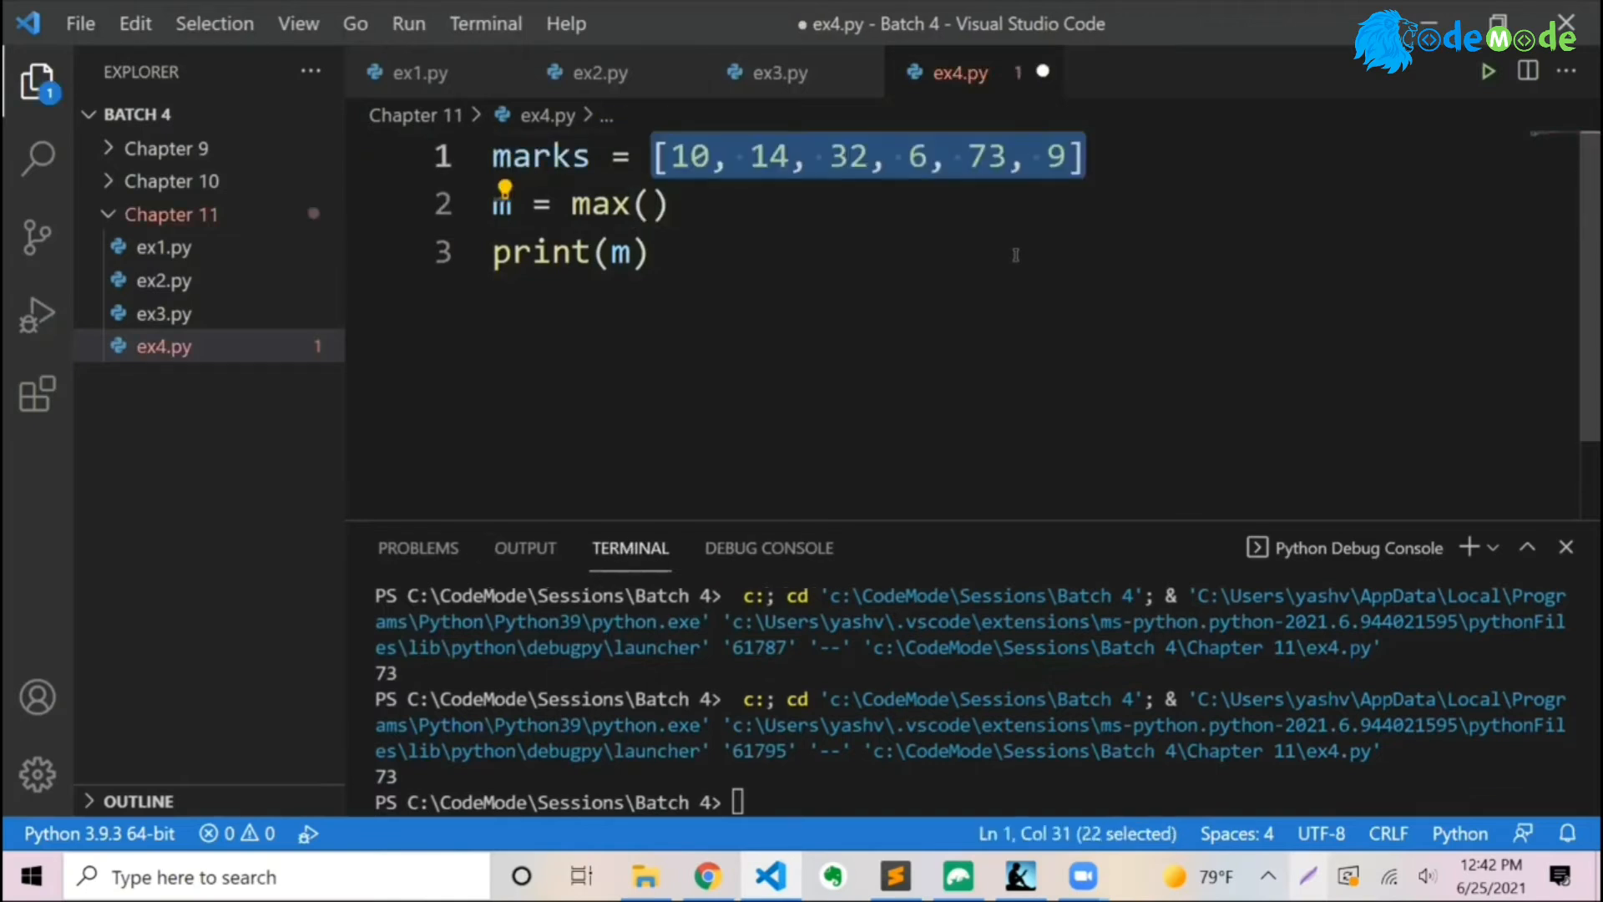
- Restore max(marks), add n = min(marks), and start extending print with a comma after m
{"action": "type", "text": "marks"}
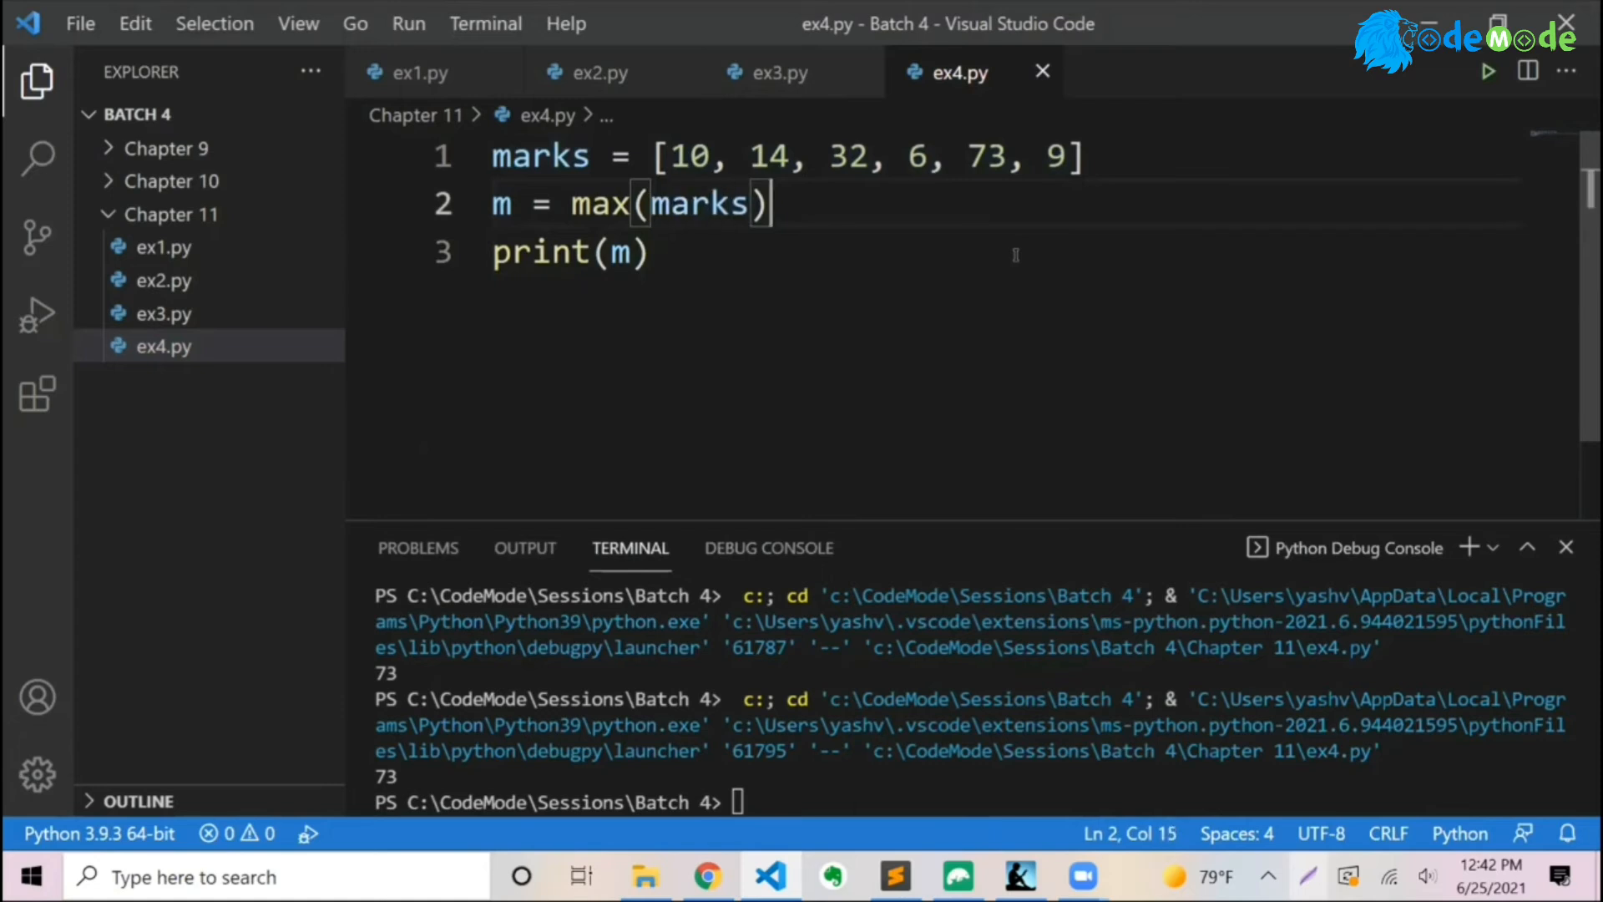
{"action": "key", "text": "Enter"}
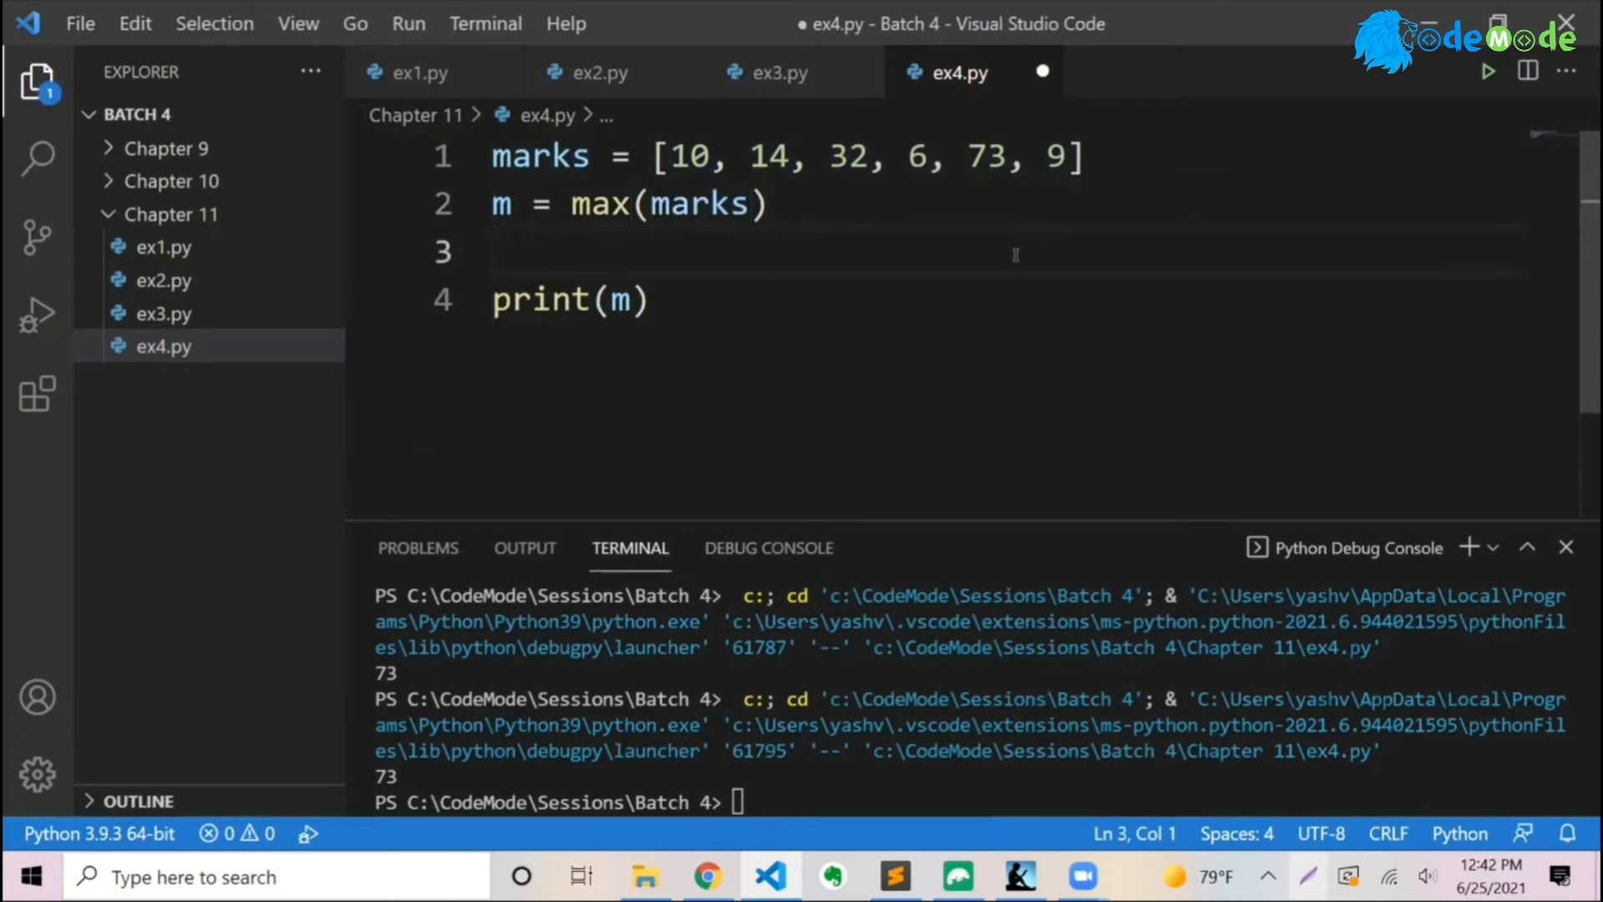
{"action": "type", "text": "n = min(marks"}
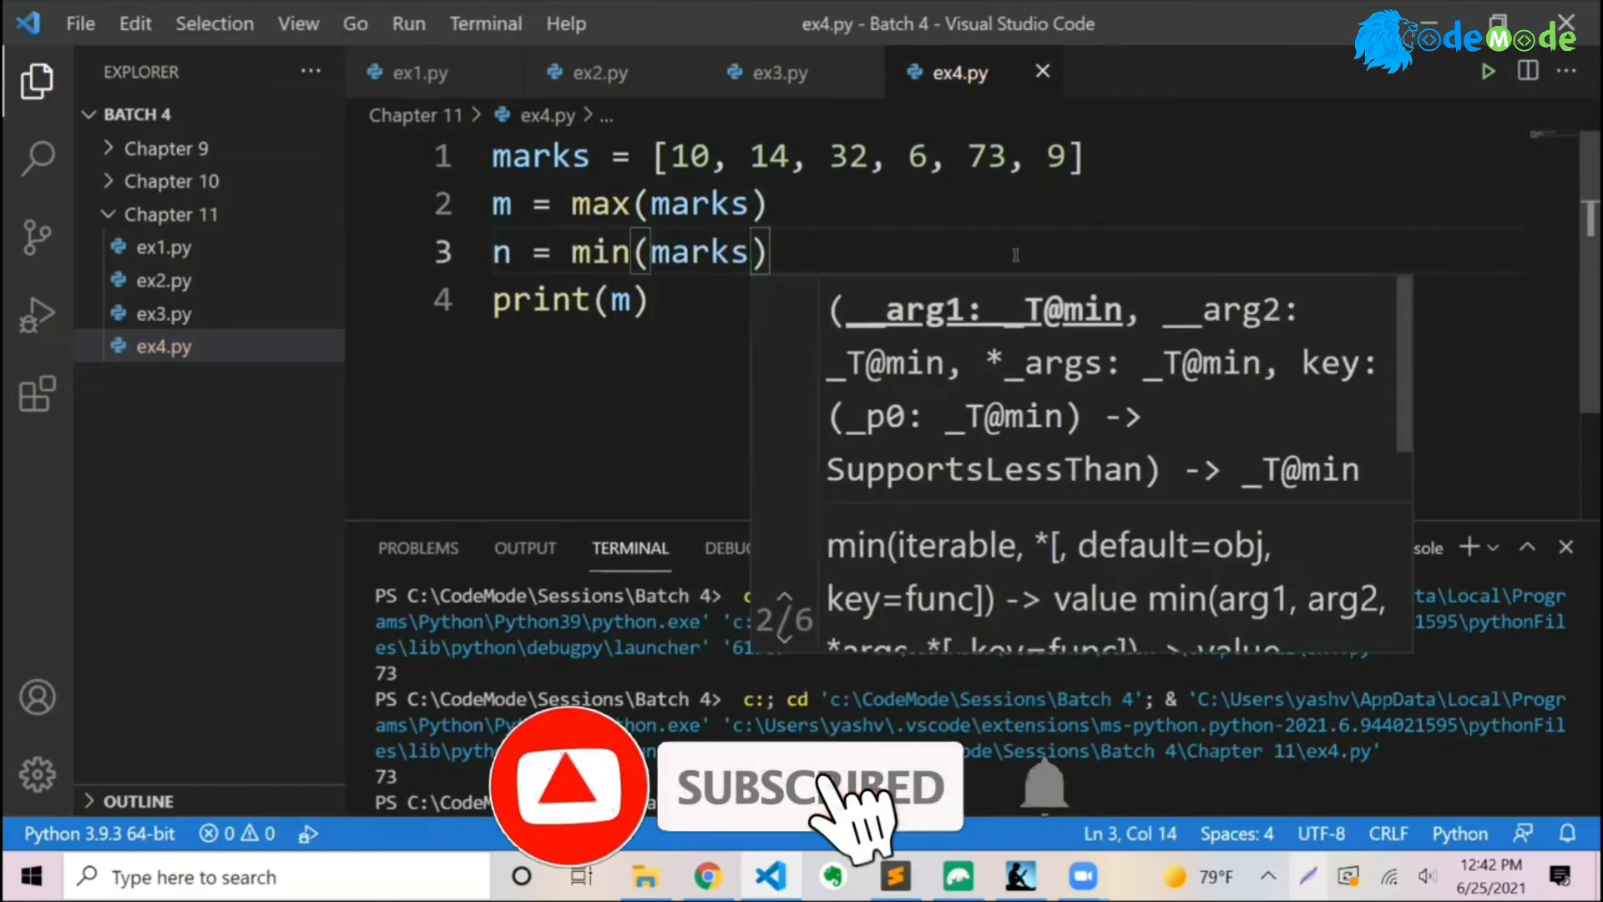
{"action": "type", "text": ","}
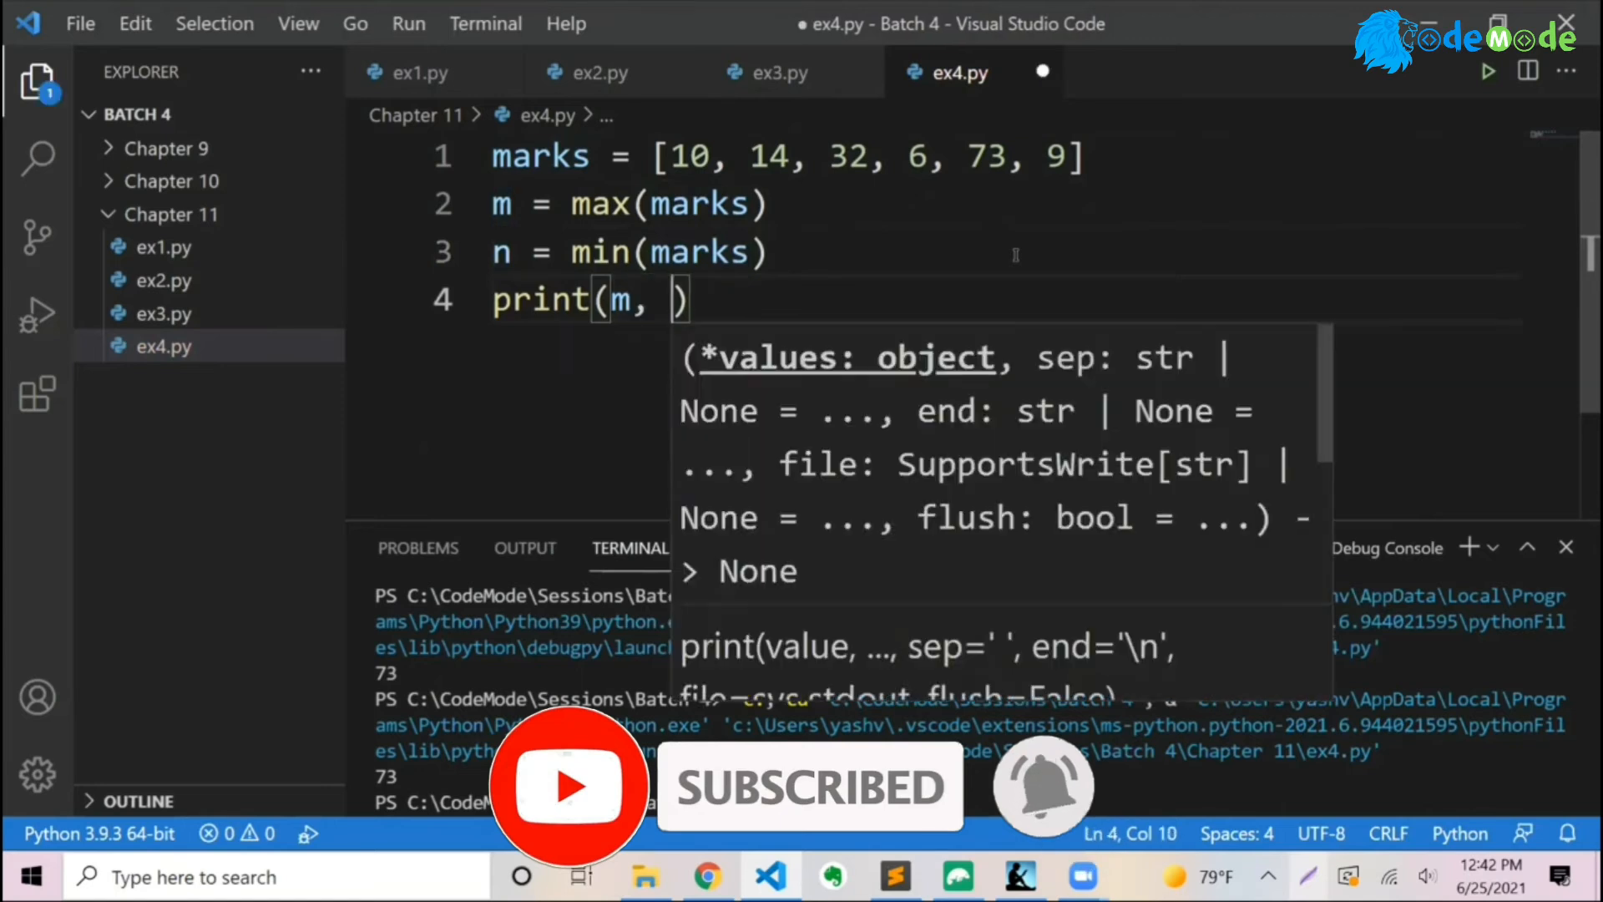
- Run print(m, n) to show 73 6, then highlight the word max on line 2
{"action": "left_click", "coordinate": [407, 24]}
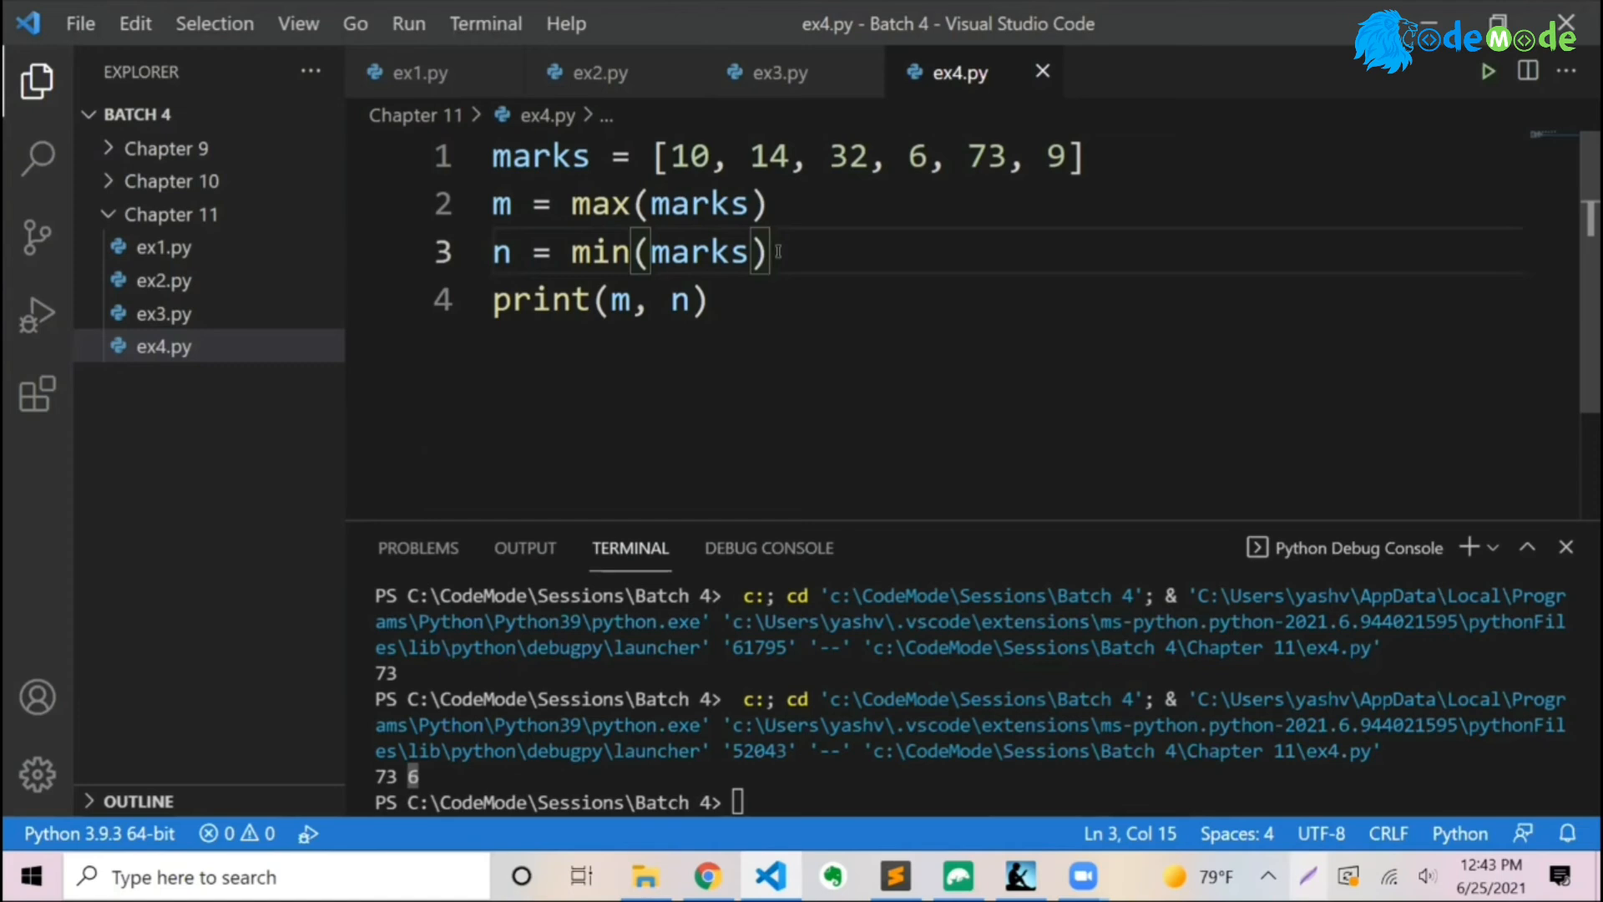
{"action": "mouse_move", "coordinate": [436, 267]}
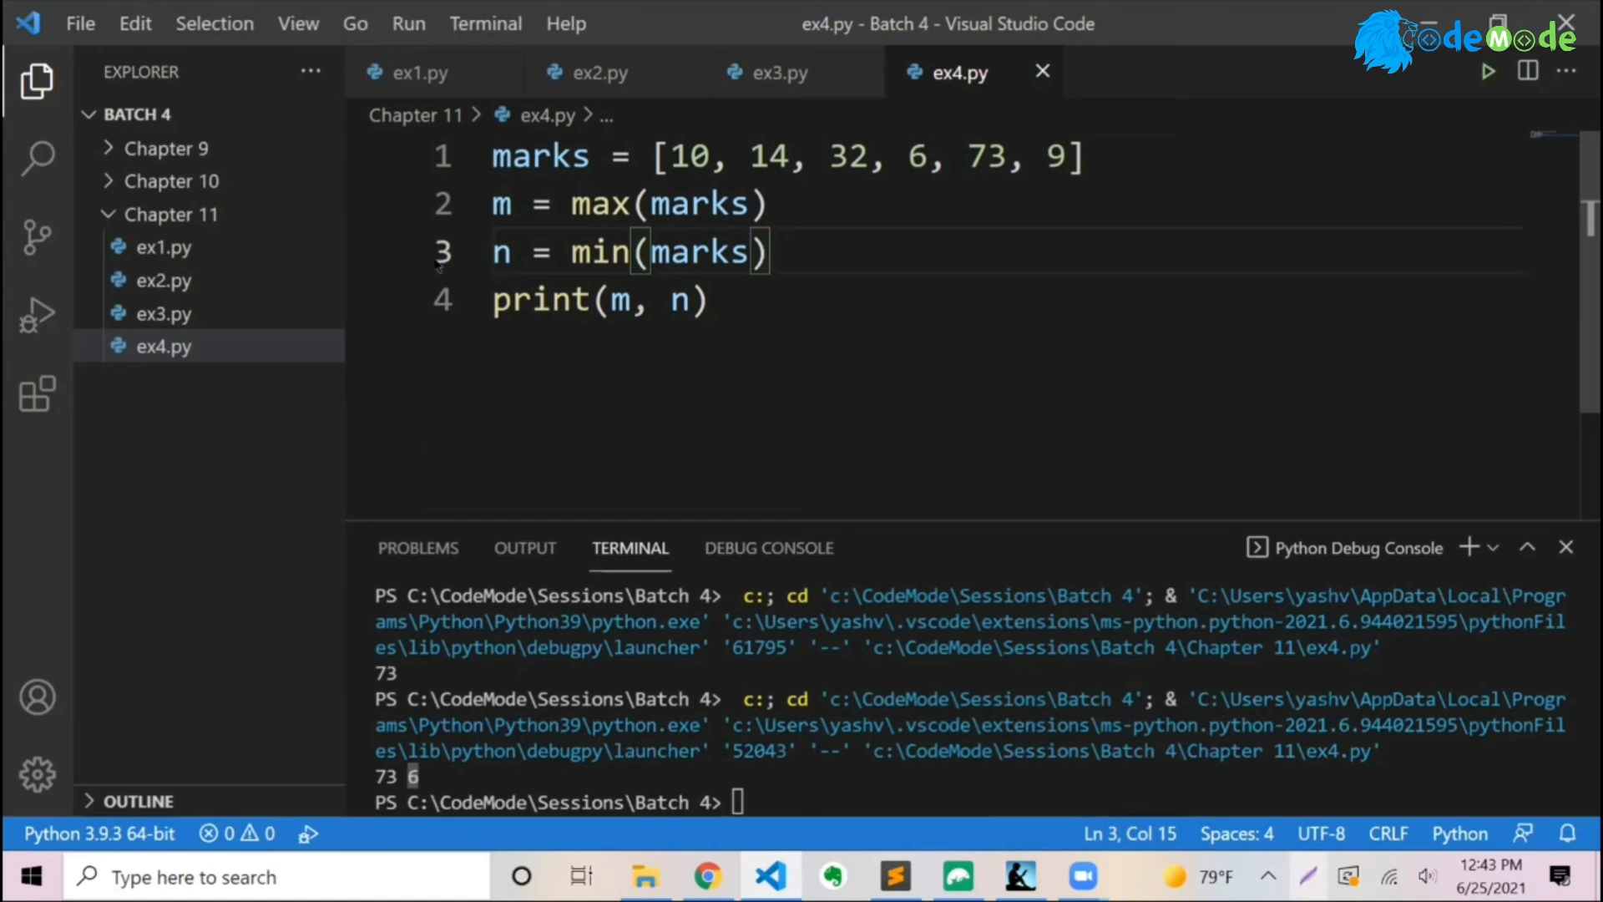
{"action": "double_click", "coordinate": [600, 204]}
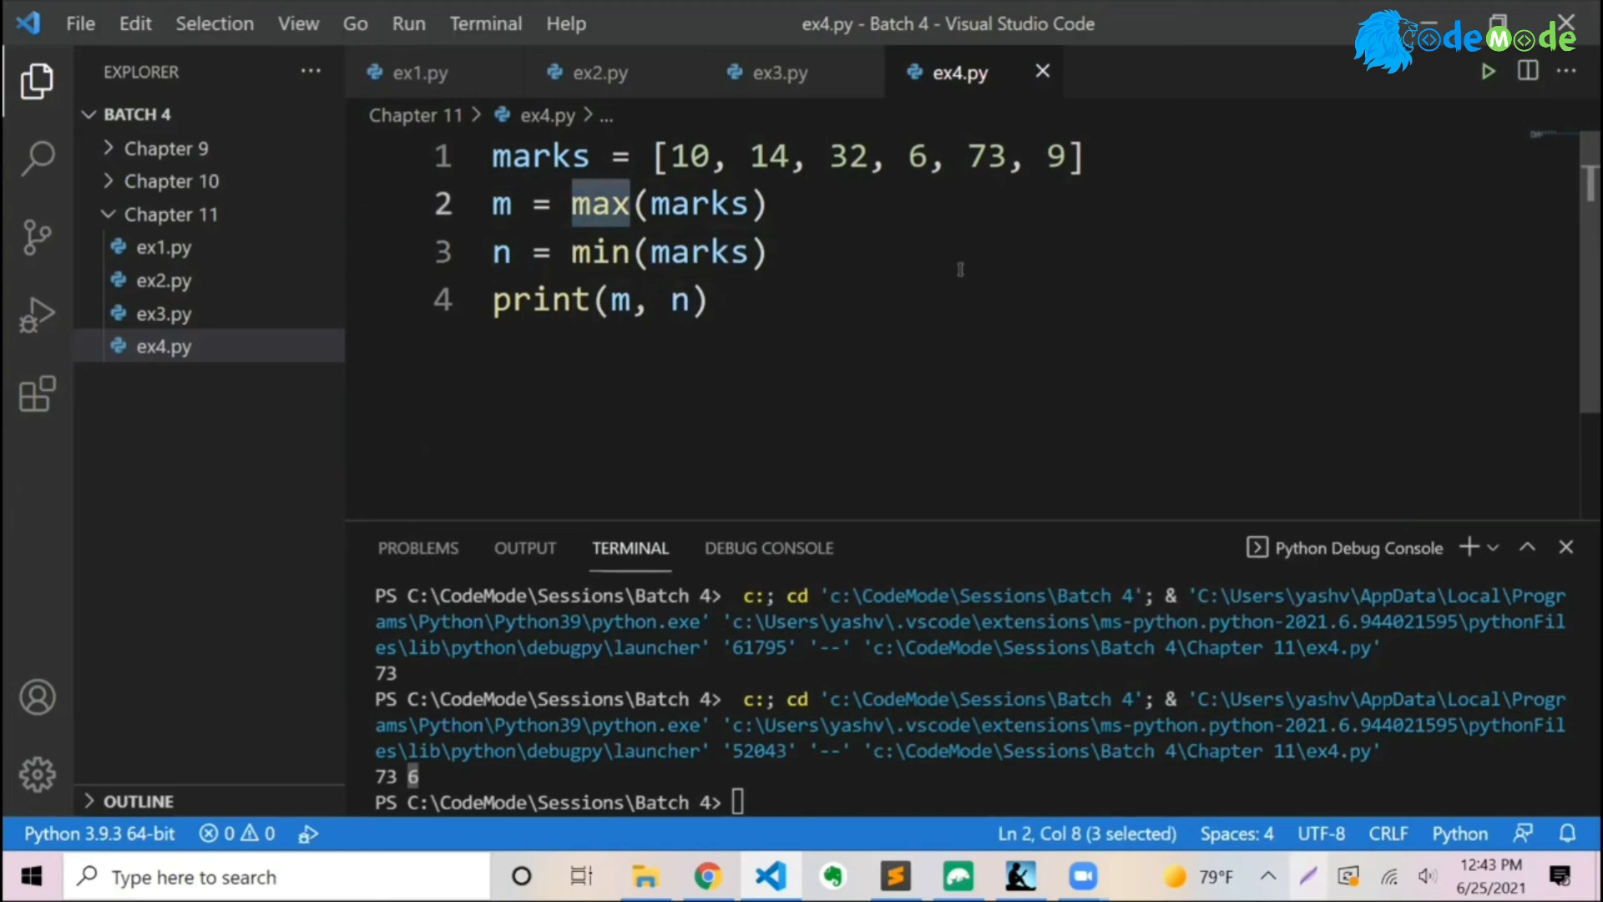